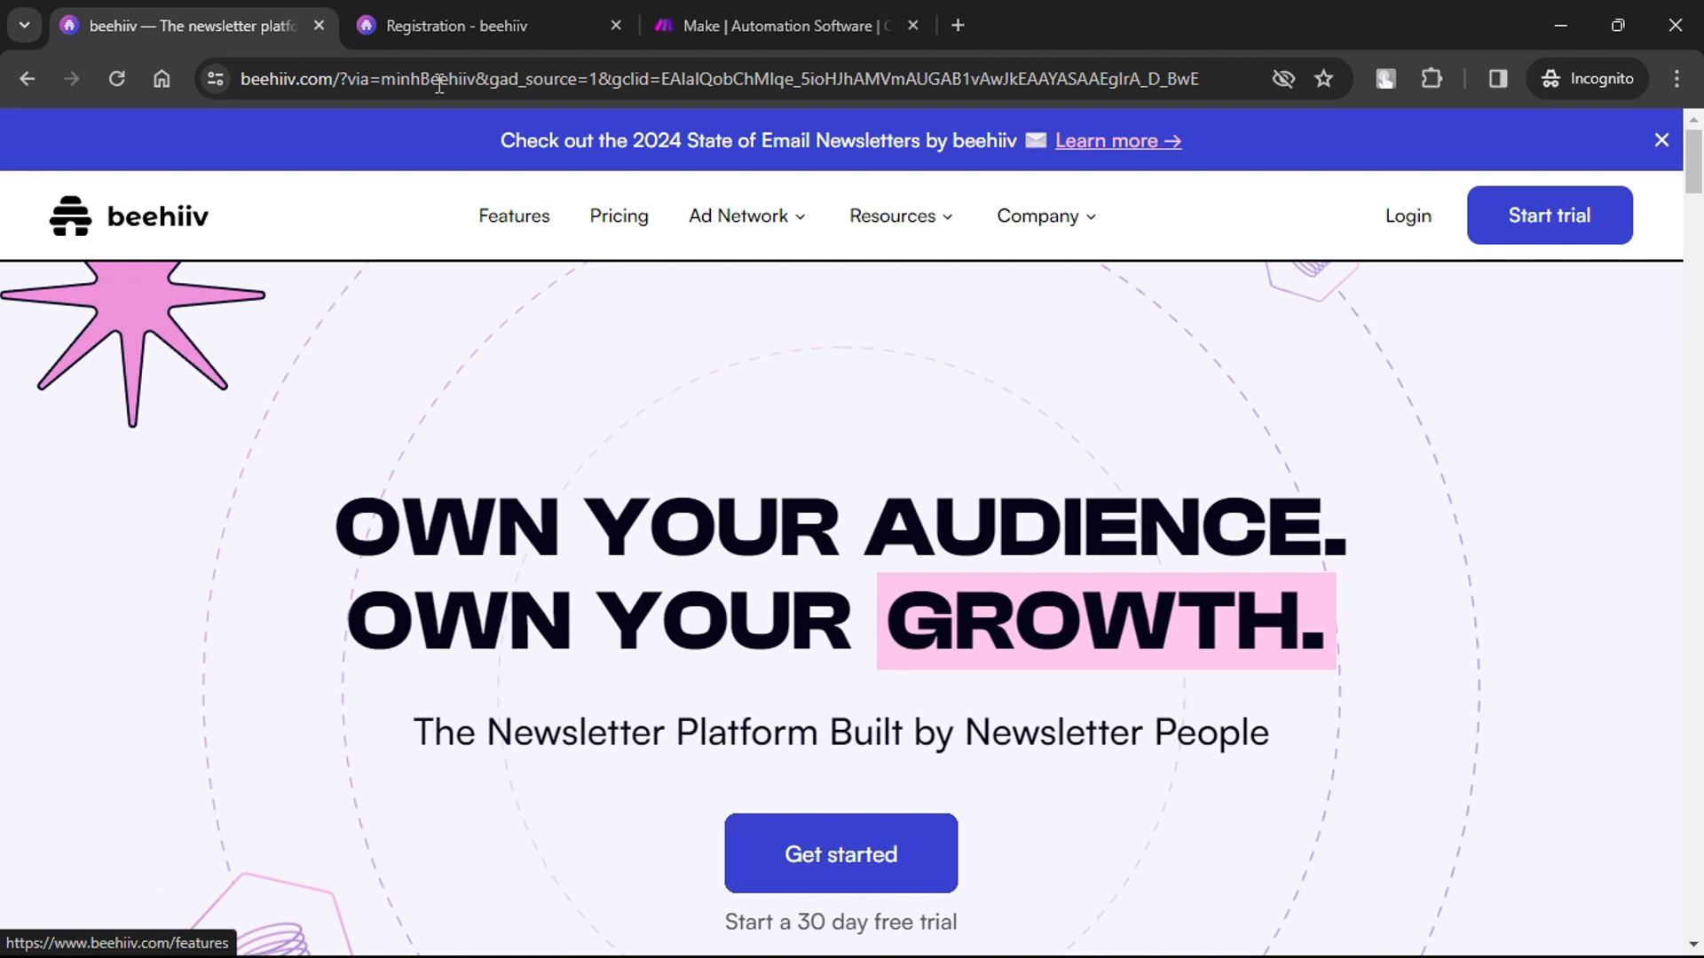
- Sign in from beehiiv.com to reach the Zeeshan's Newsletter dashboard
left_click(839, 854)
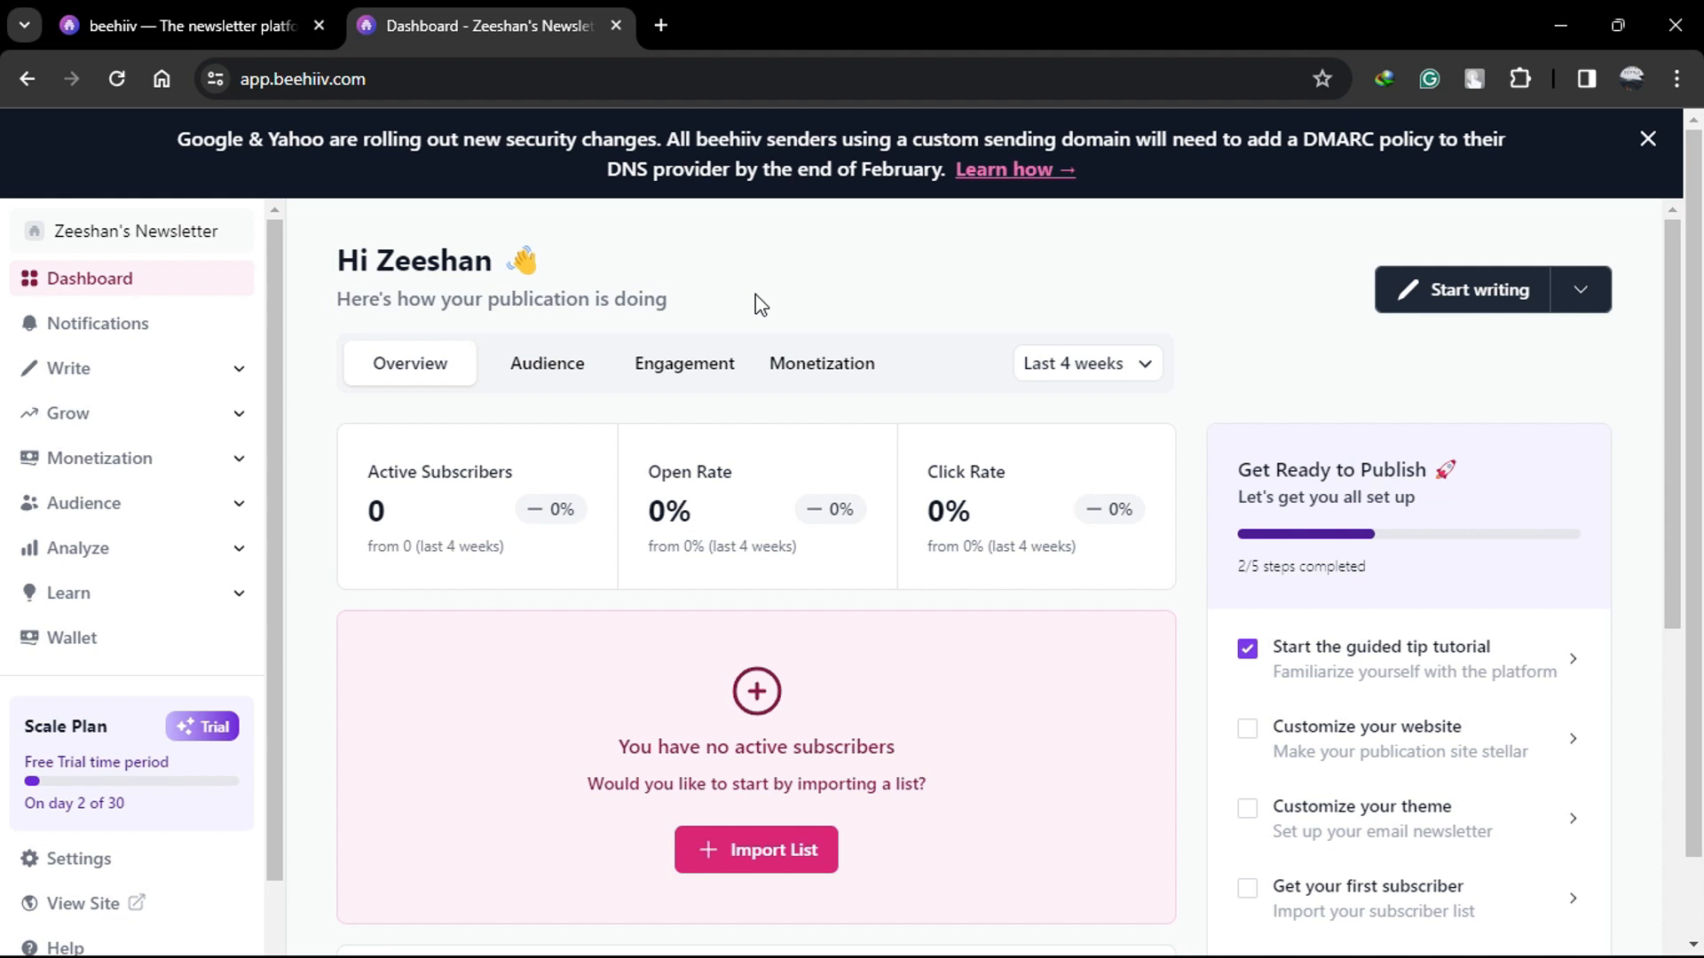
mouse_move(323, 278)
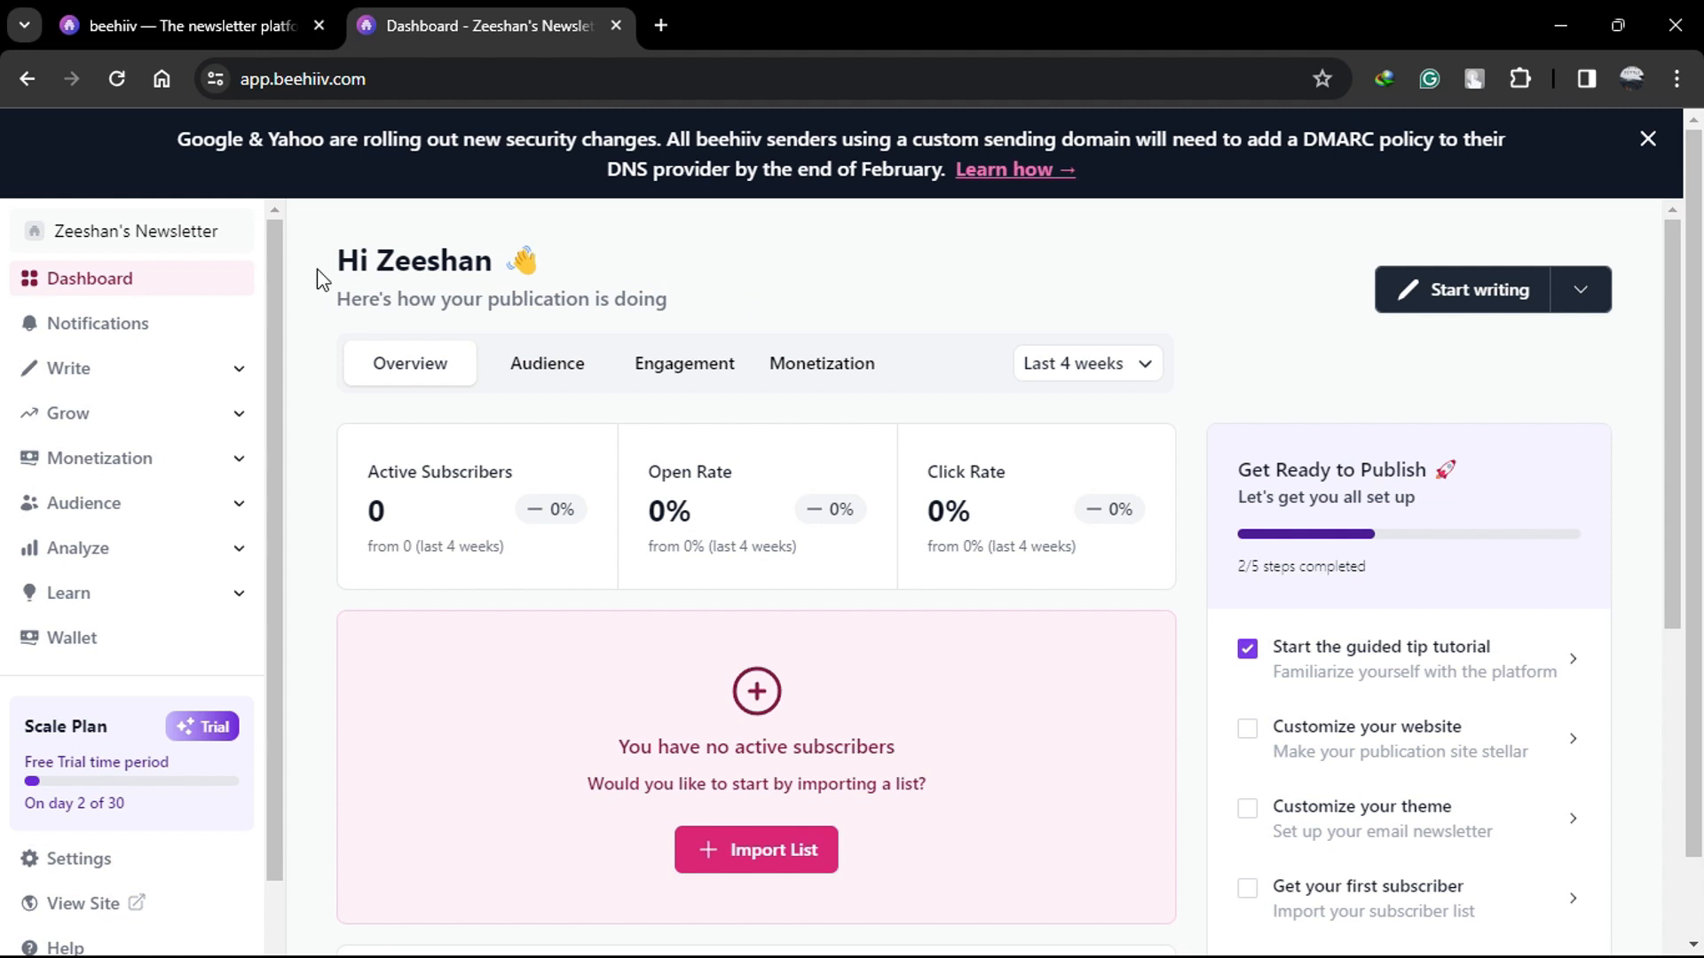
mouse_move(330, 297)
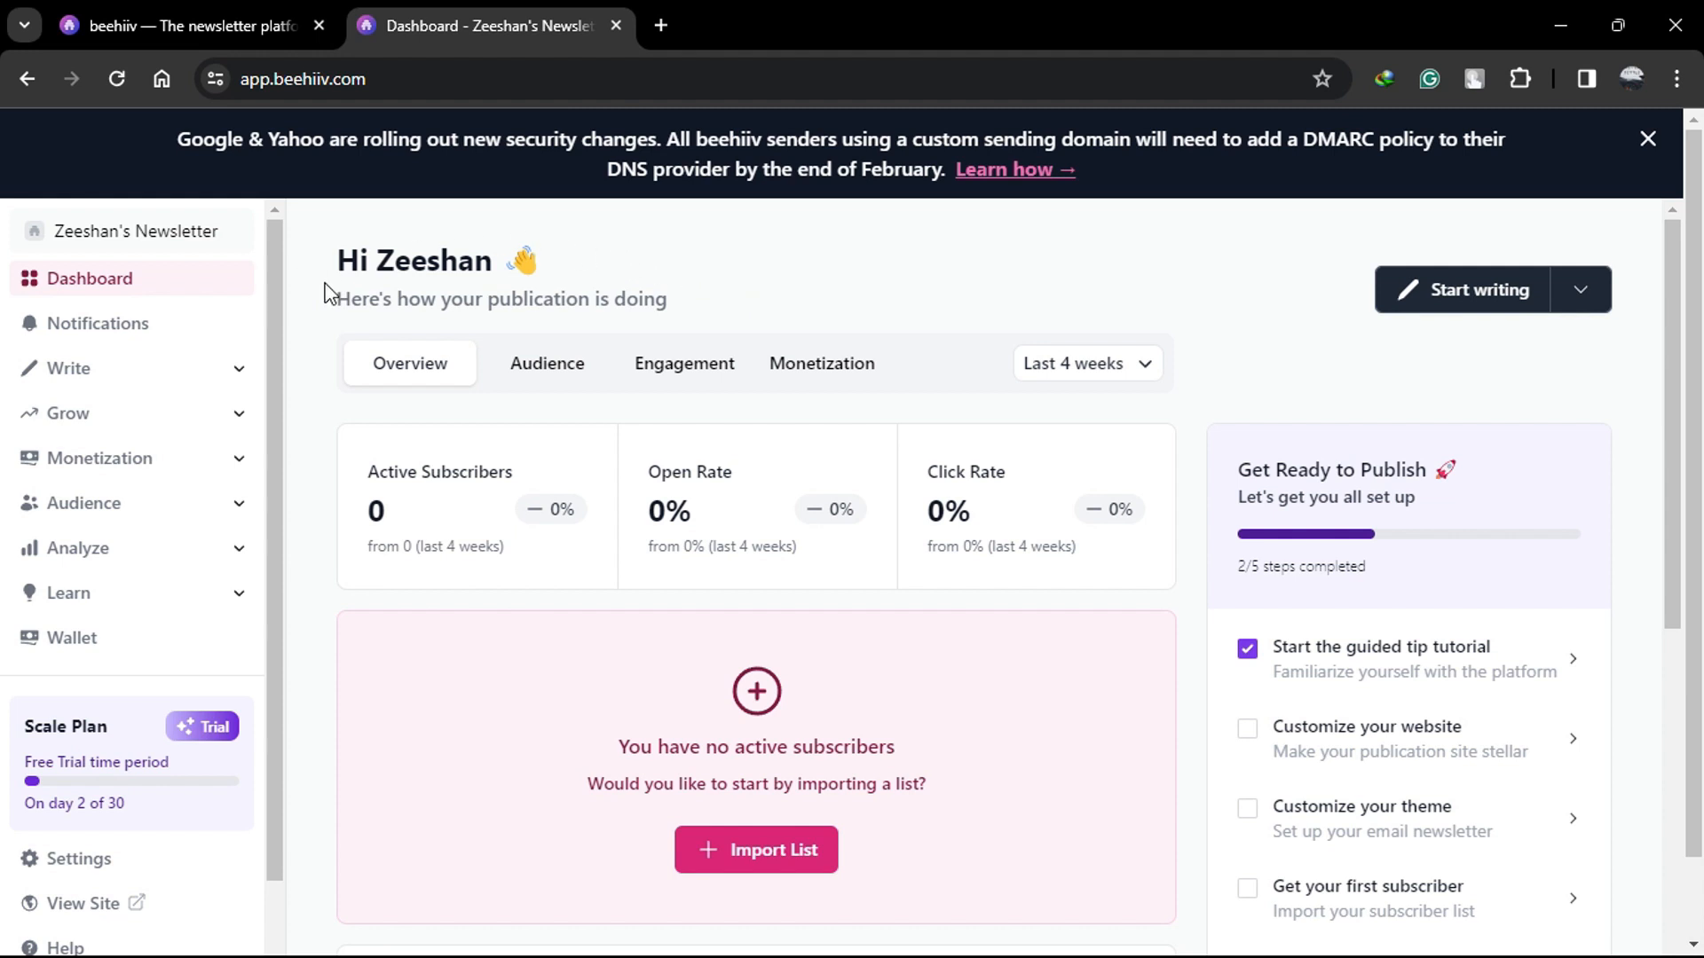
mouse_move(148, 302)
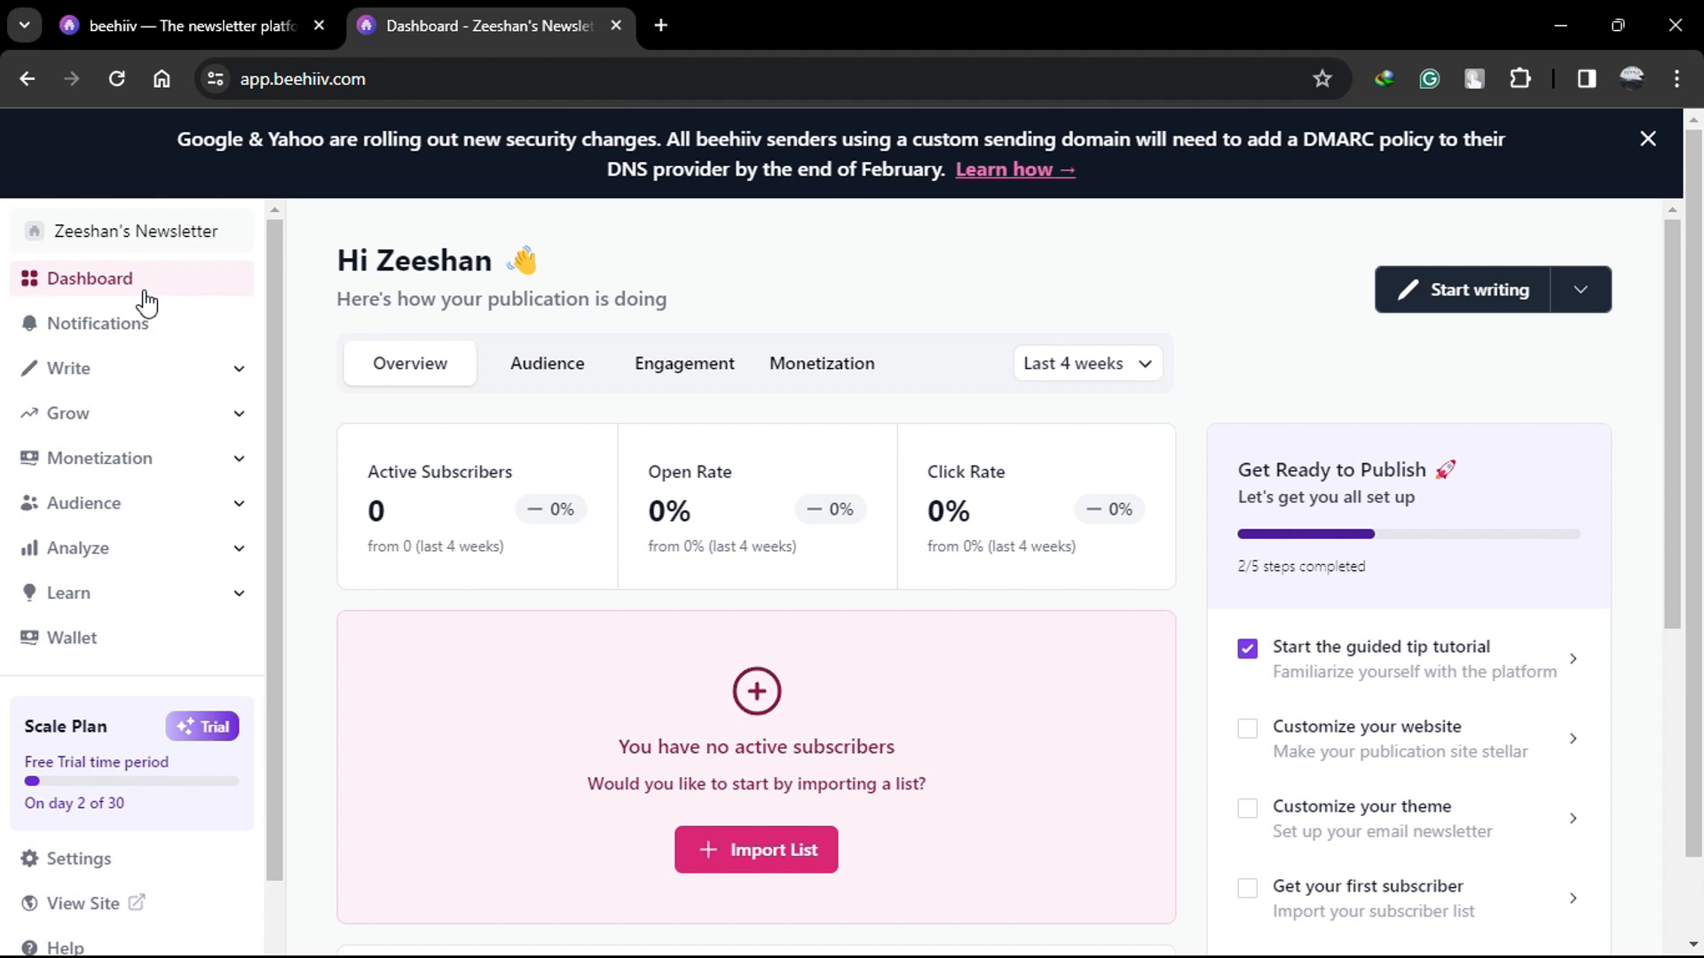
- Reach the empty Automations page from the Write section of the sidebar
left_click(69, 367)
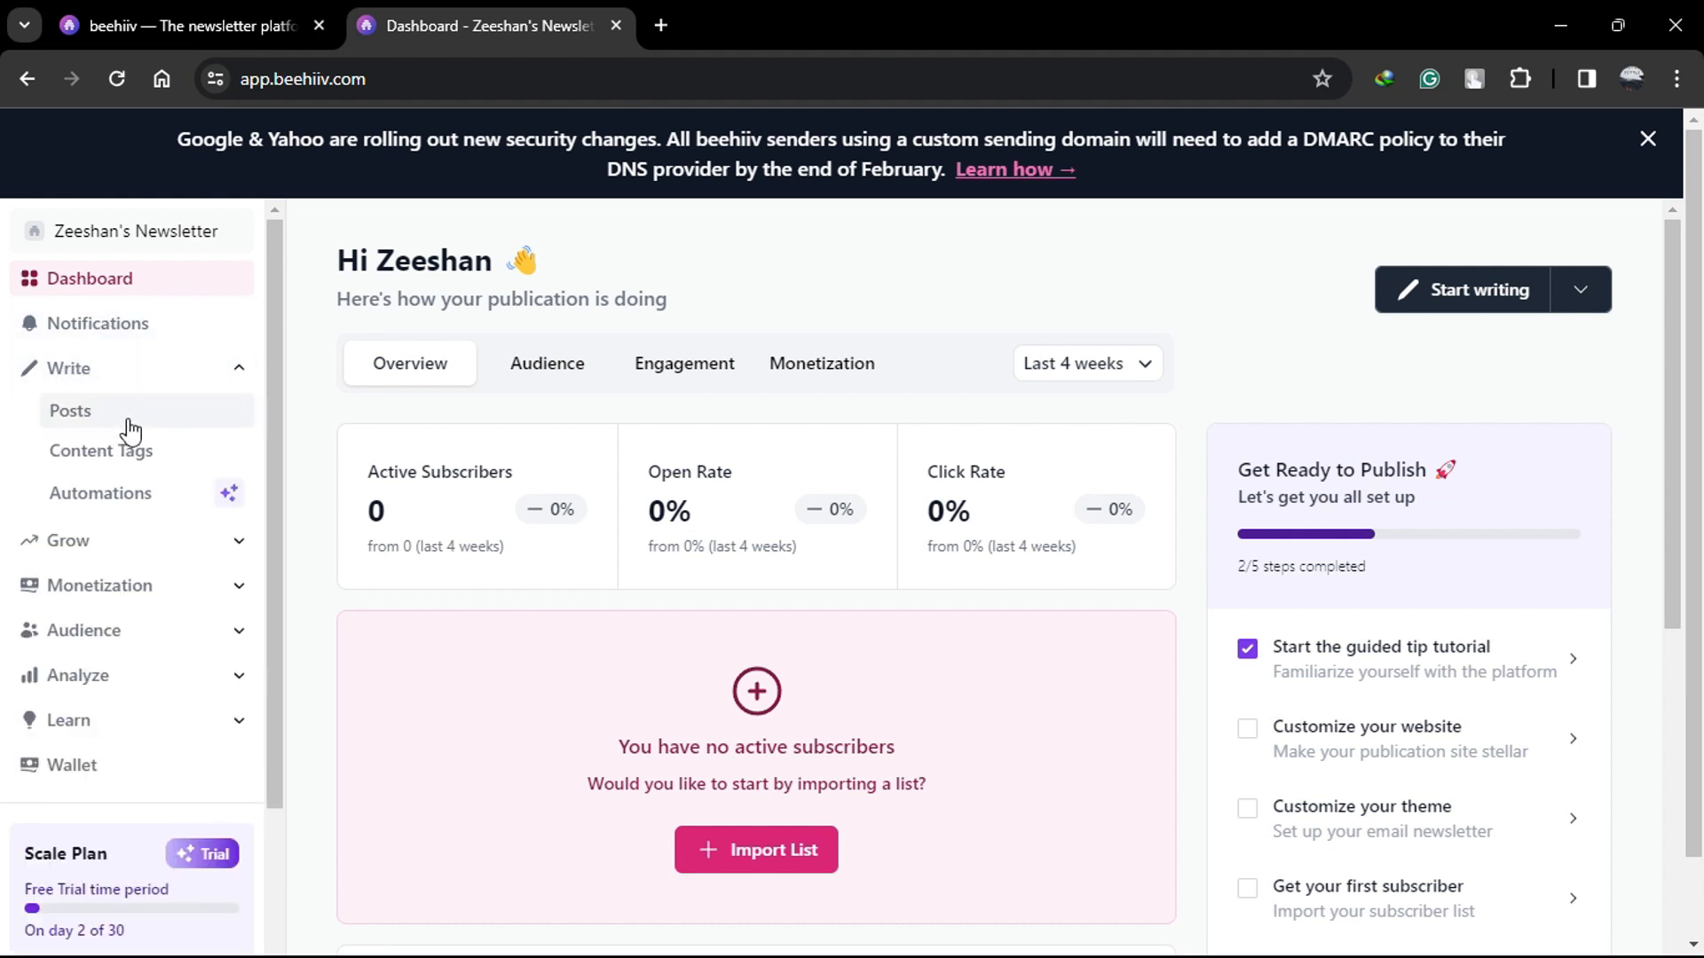
mouse_move(101, 501)
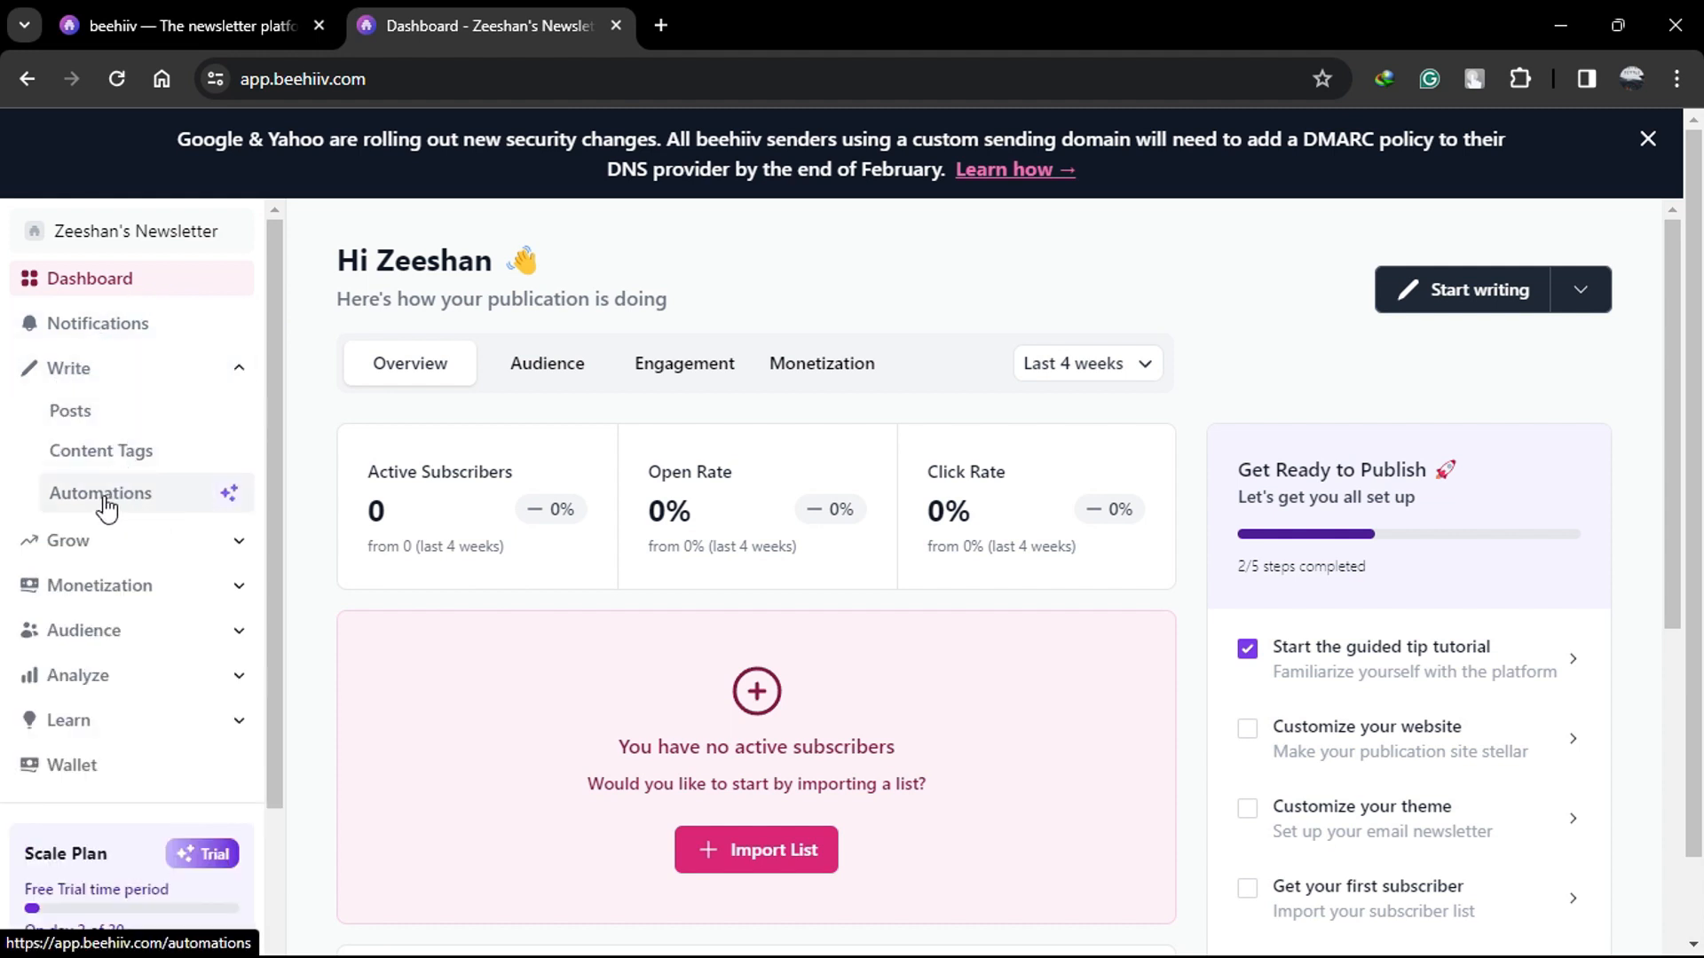
left_click(99, 491)
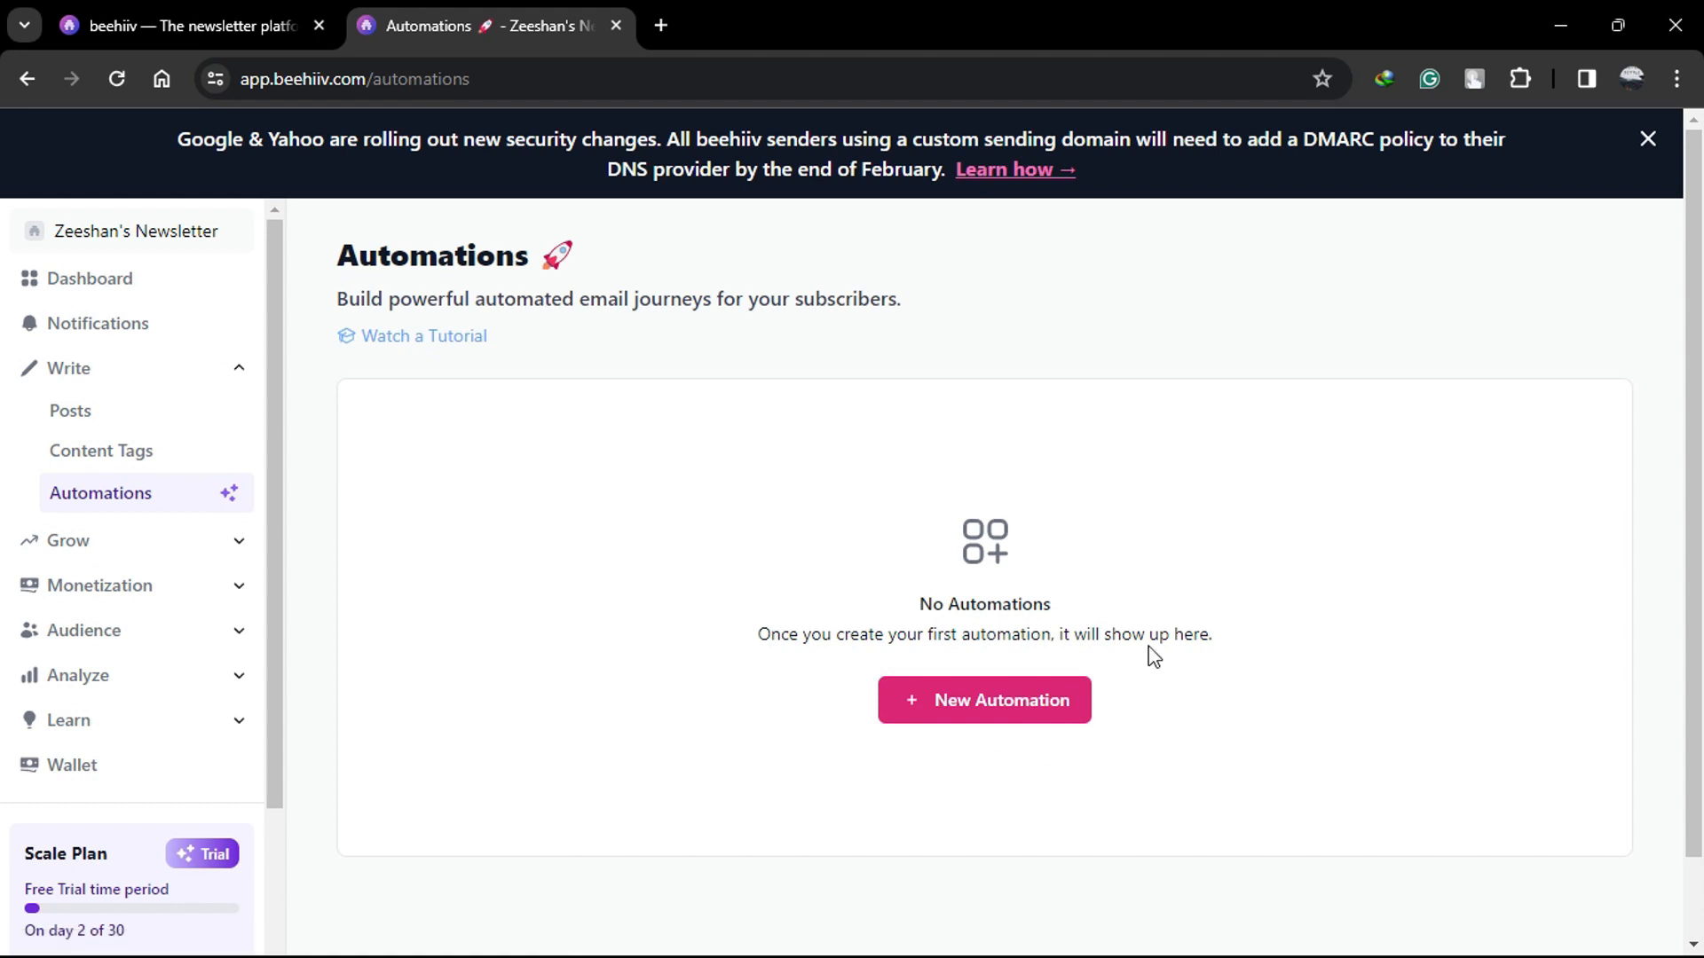
- Create and save a new automation named 'Auto responeder', landing in its empty workflow editor
left_click(983, 699)
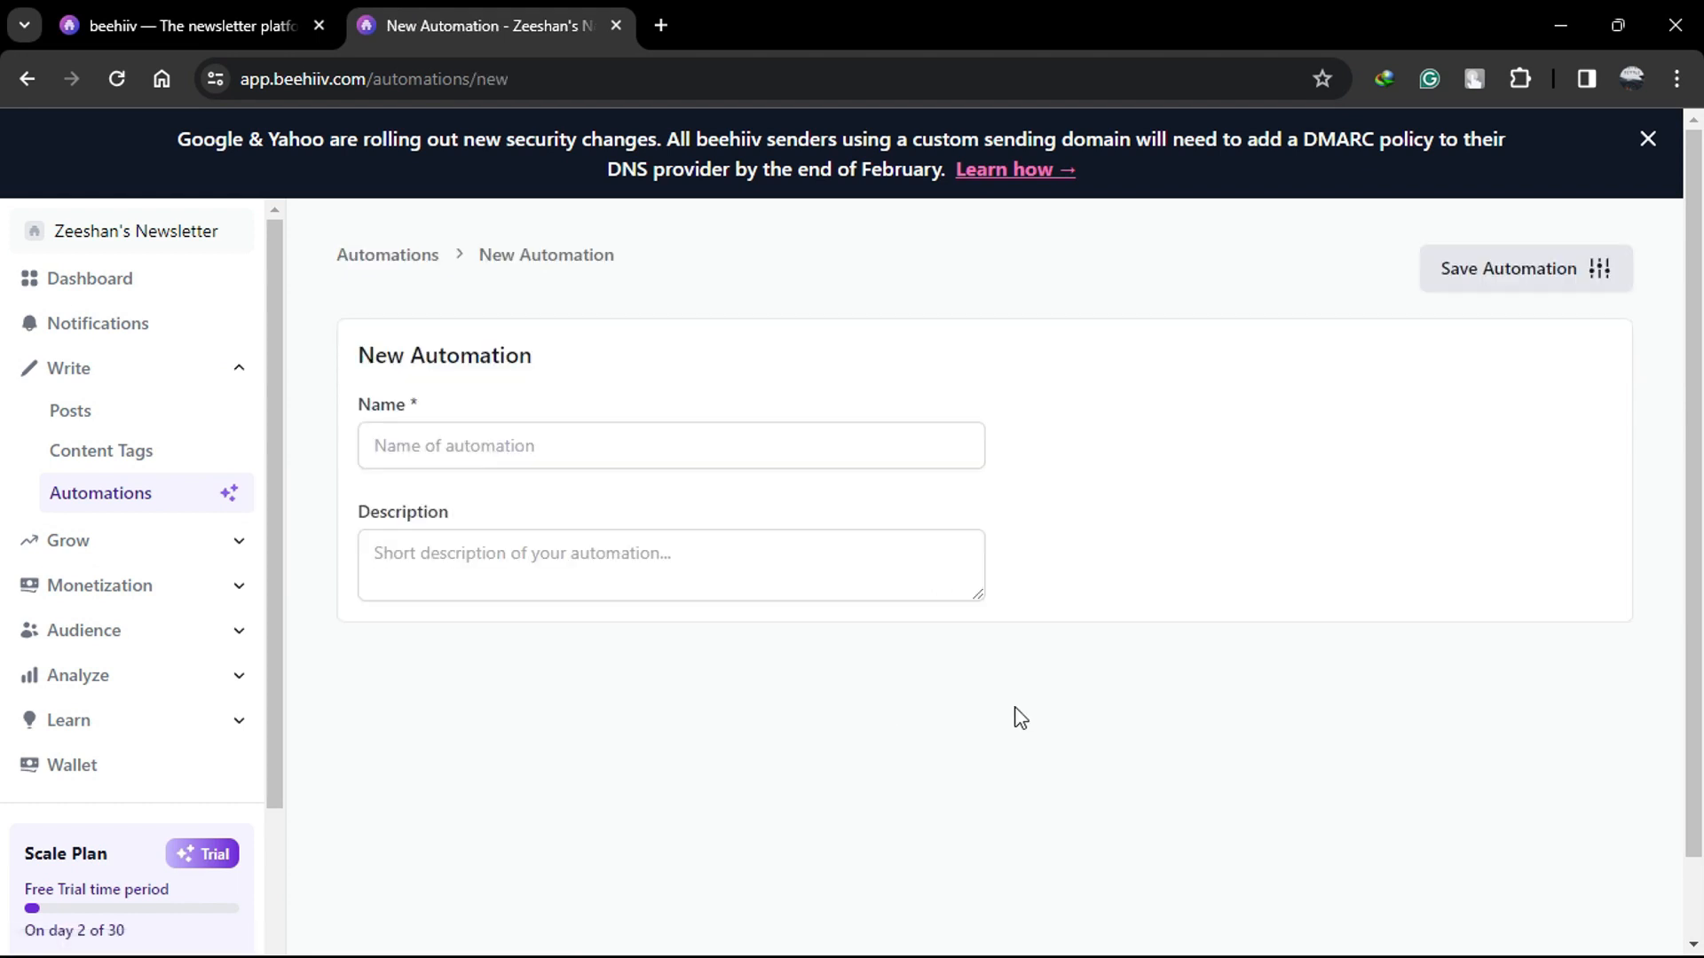
left_click(670, 446)
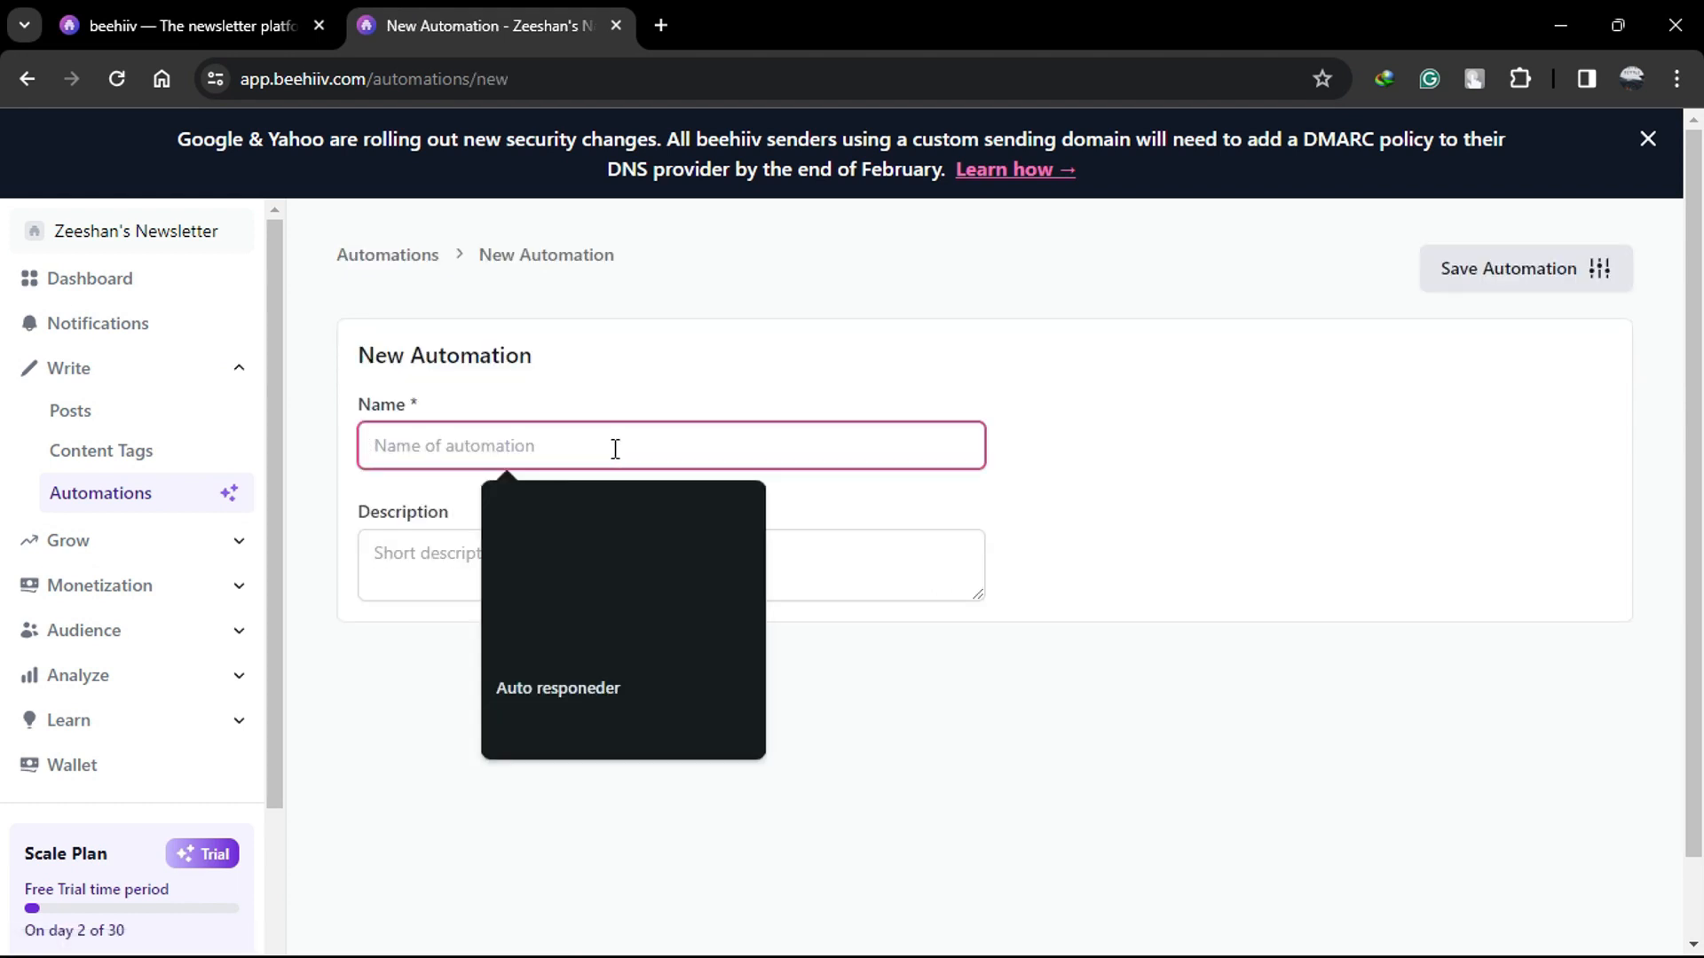
type("Auto responeder")
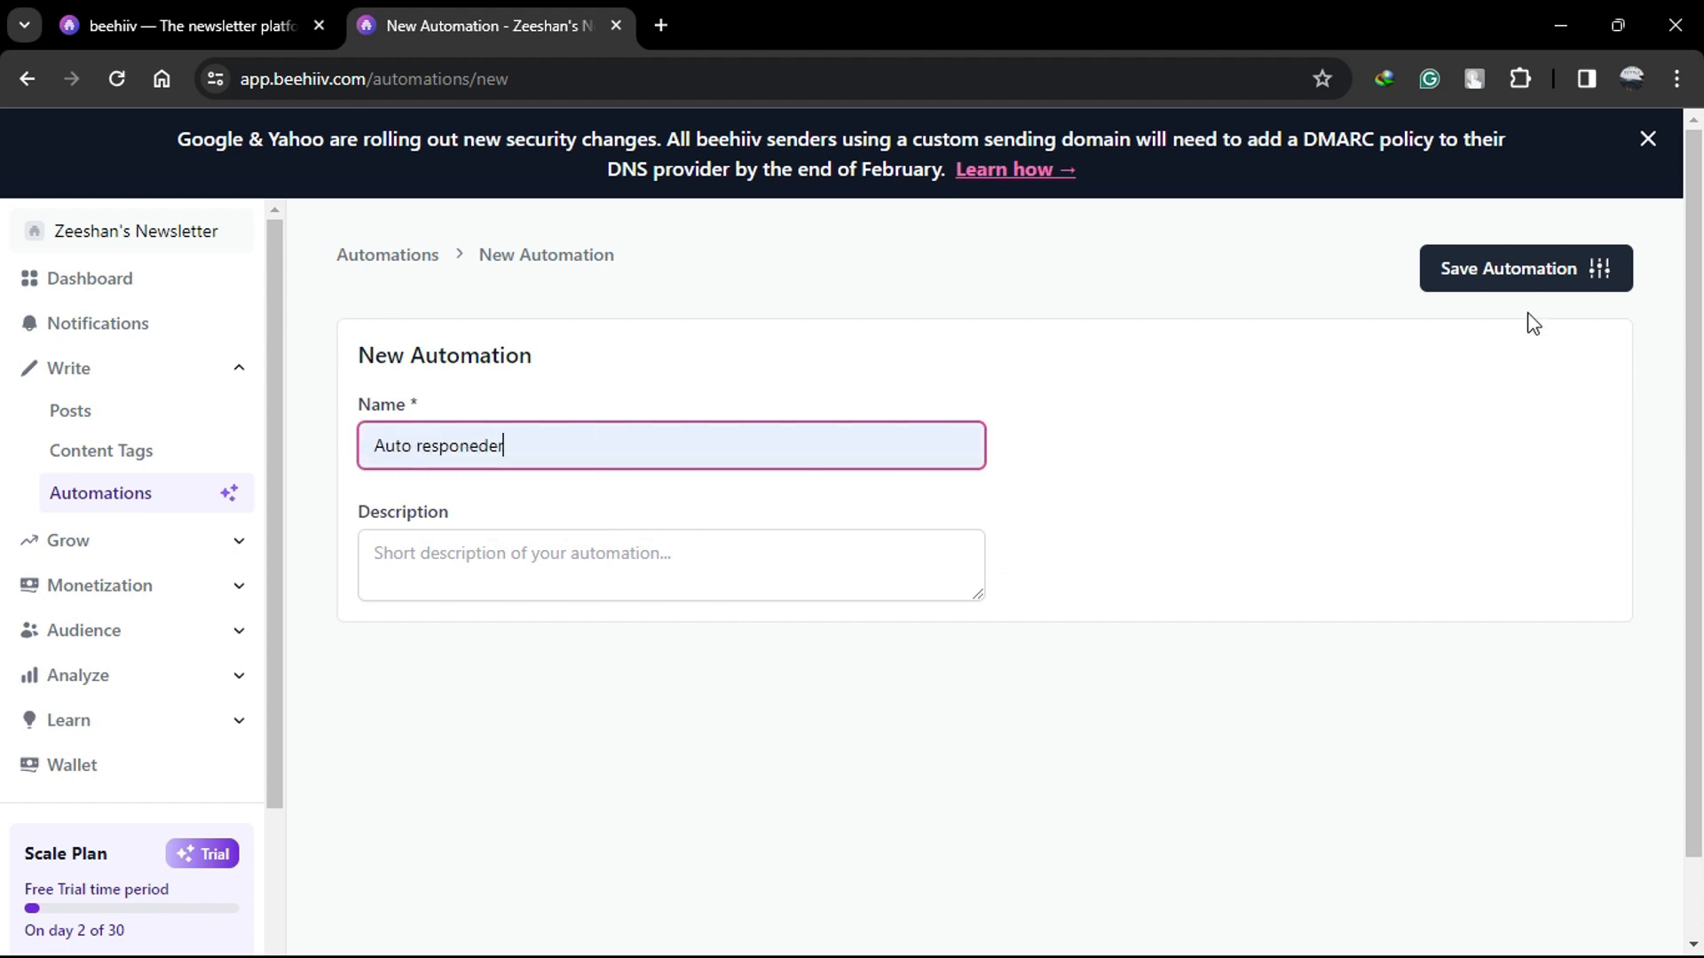
mouse_move(1466, 273)
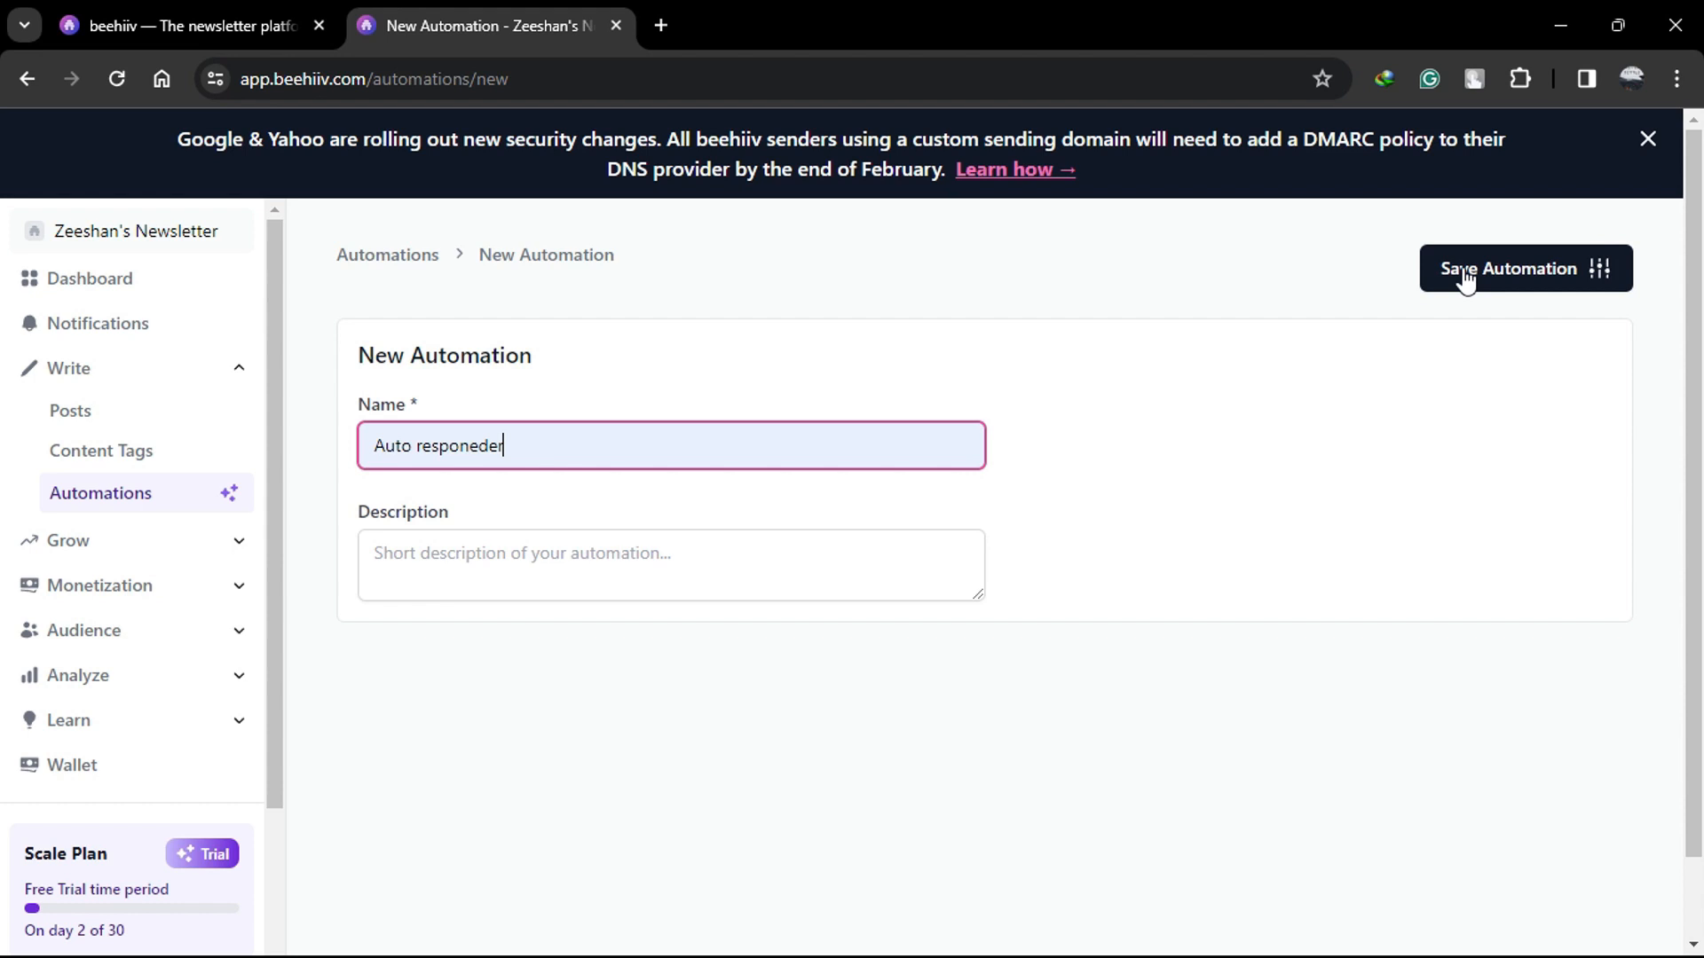
left_click(1523, 268)
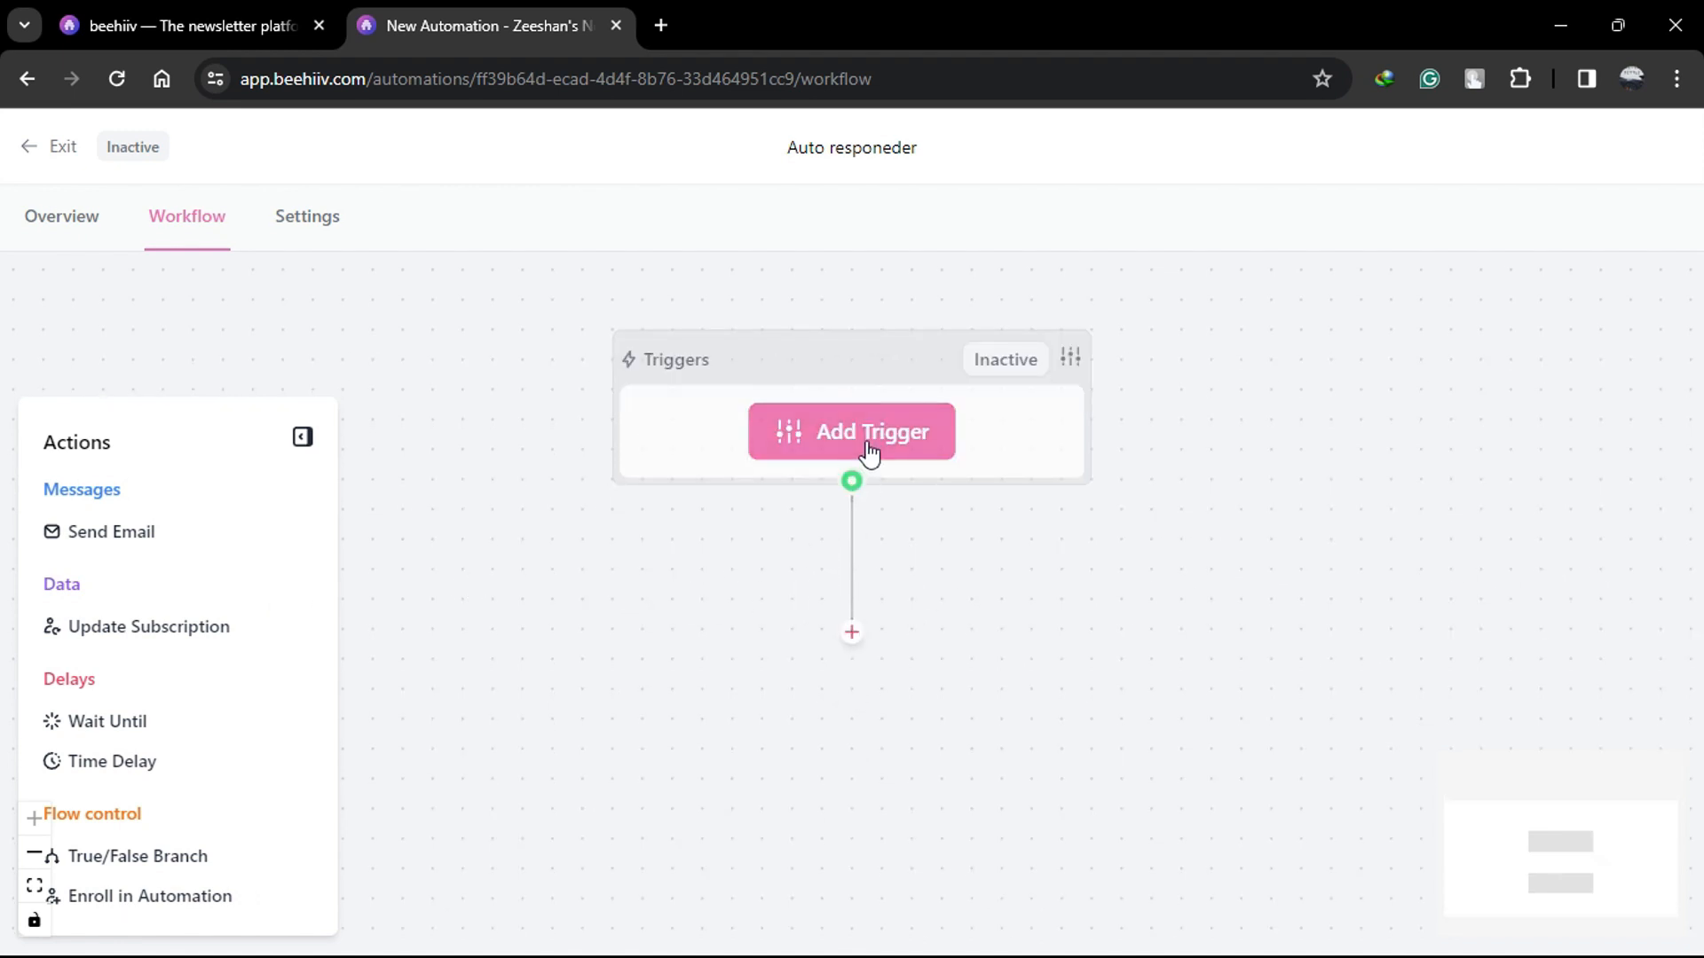
- Add an Email Submitted trigger for Any Subscribe Form to the workflow
left_click(850, 432)
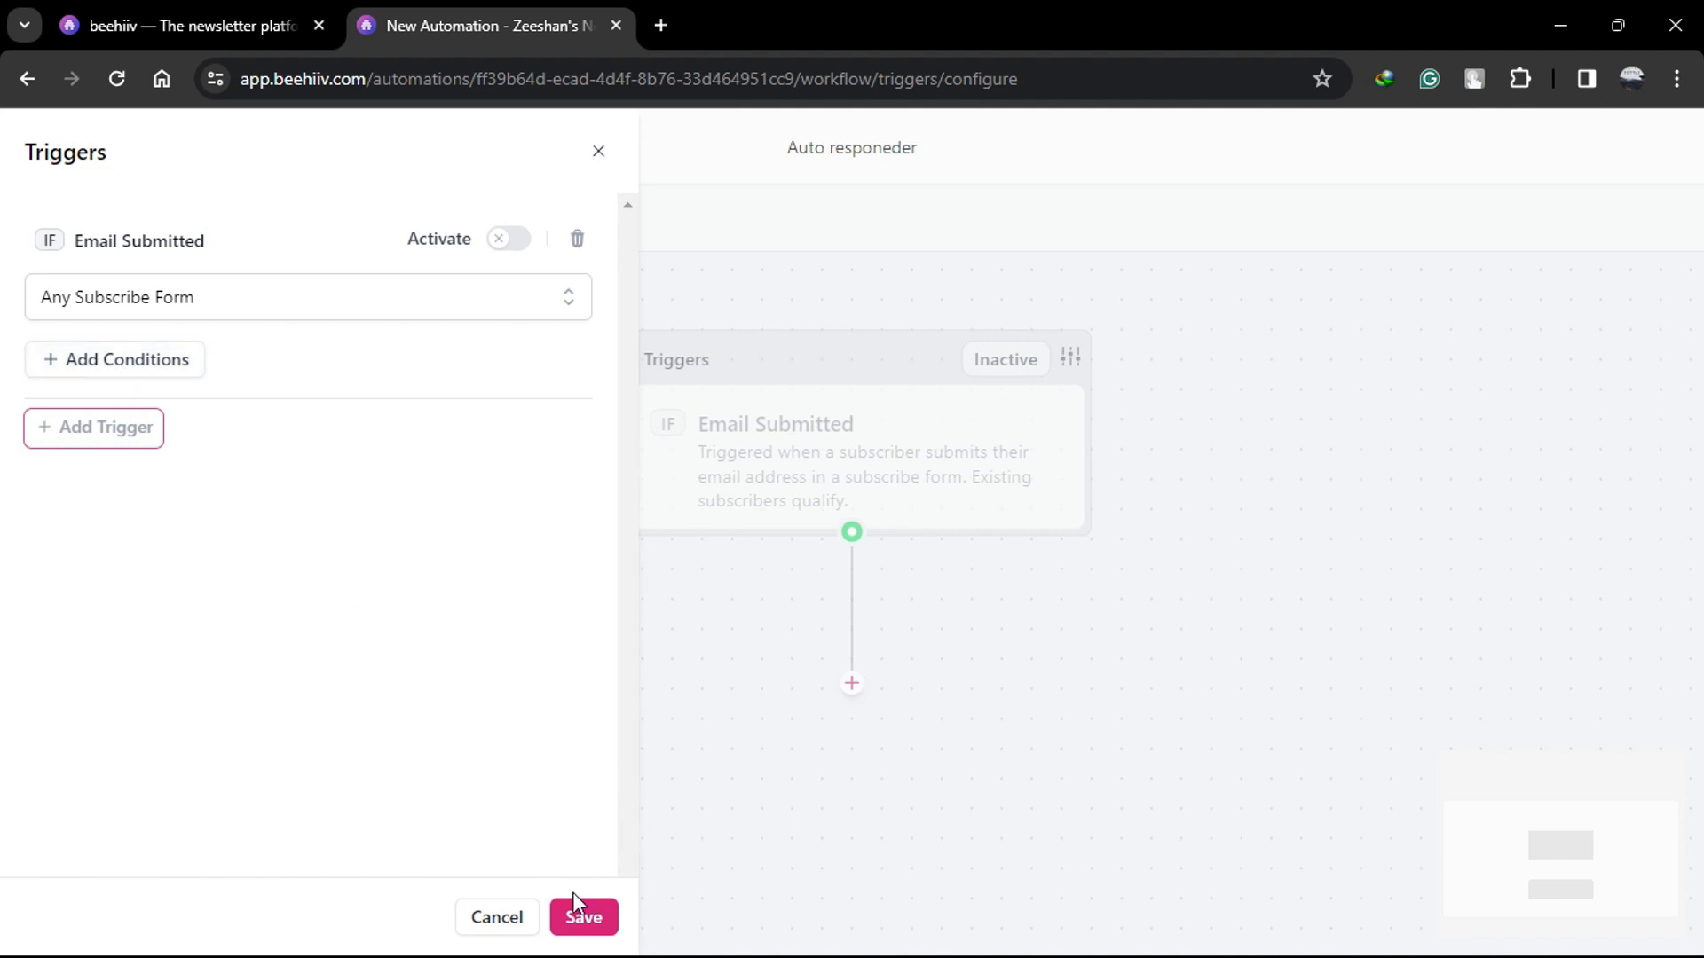
left_click(584, 918)
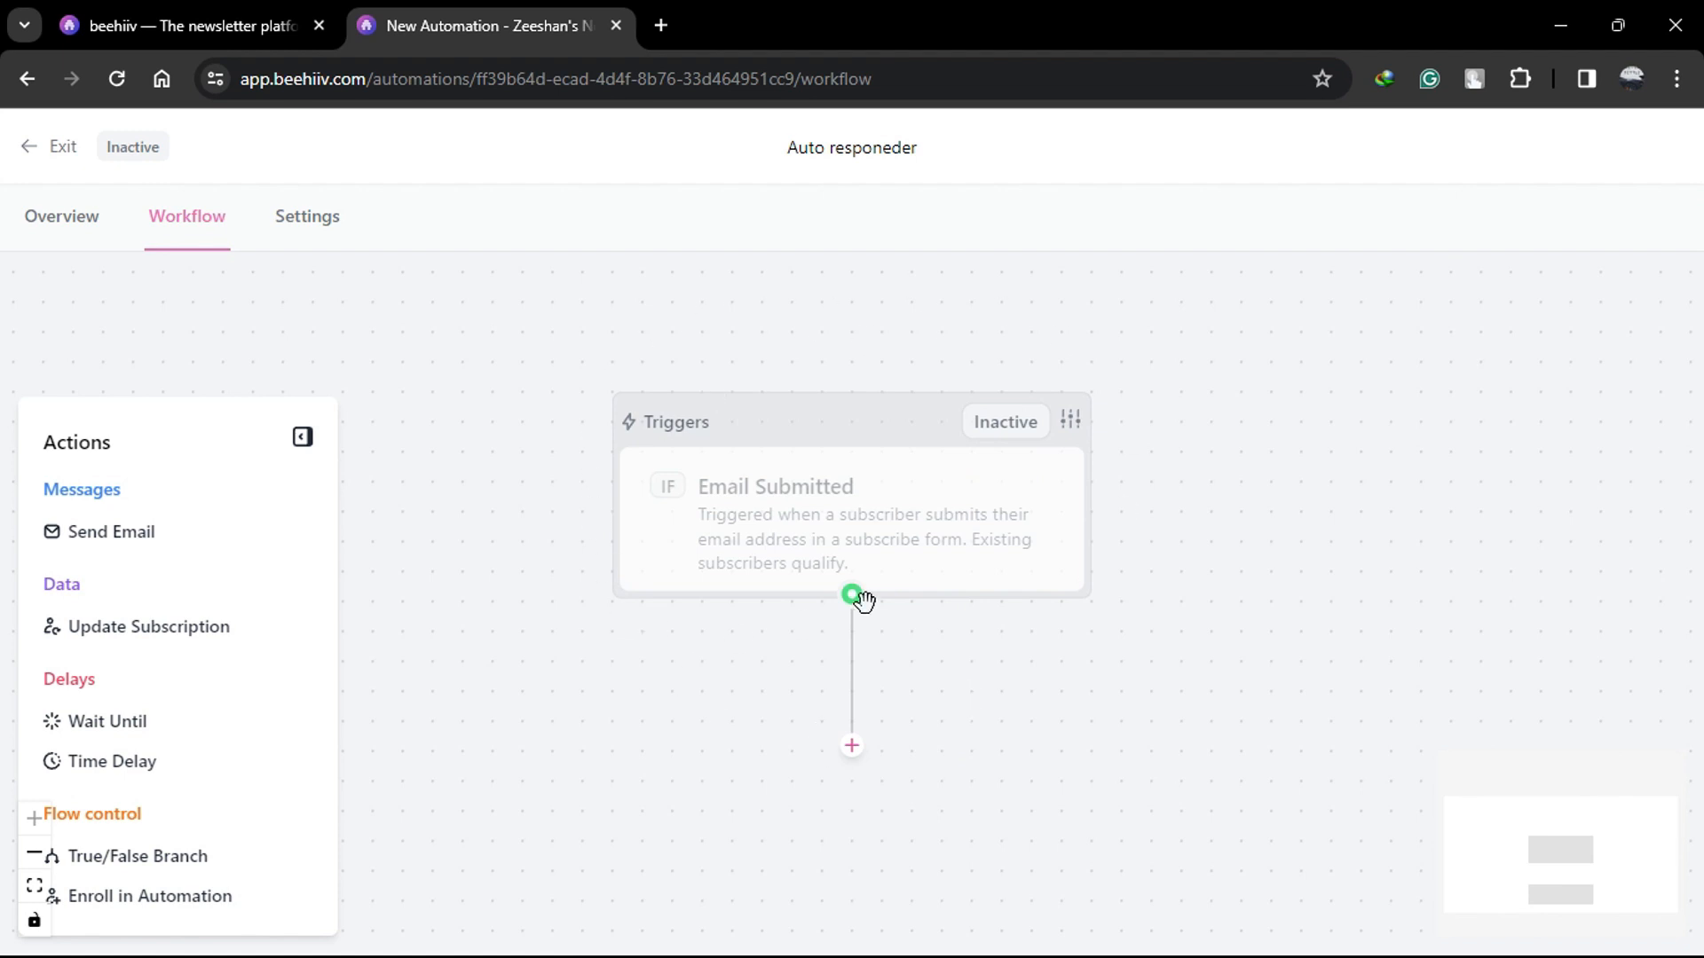
mouse_move(884, 618)
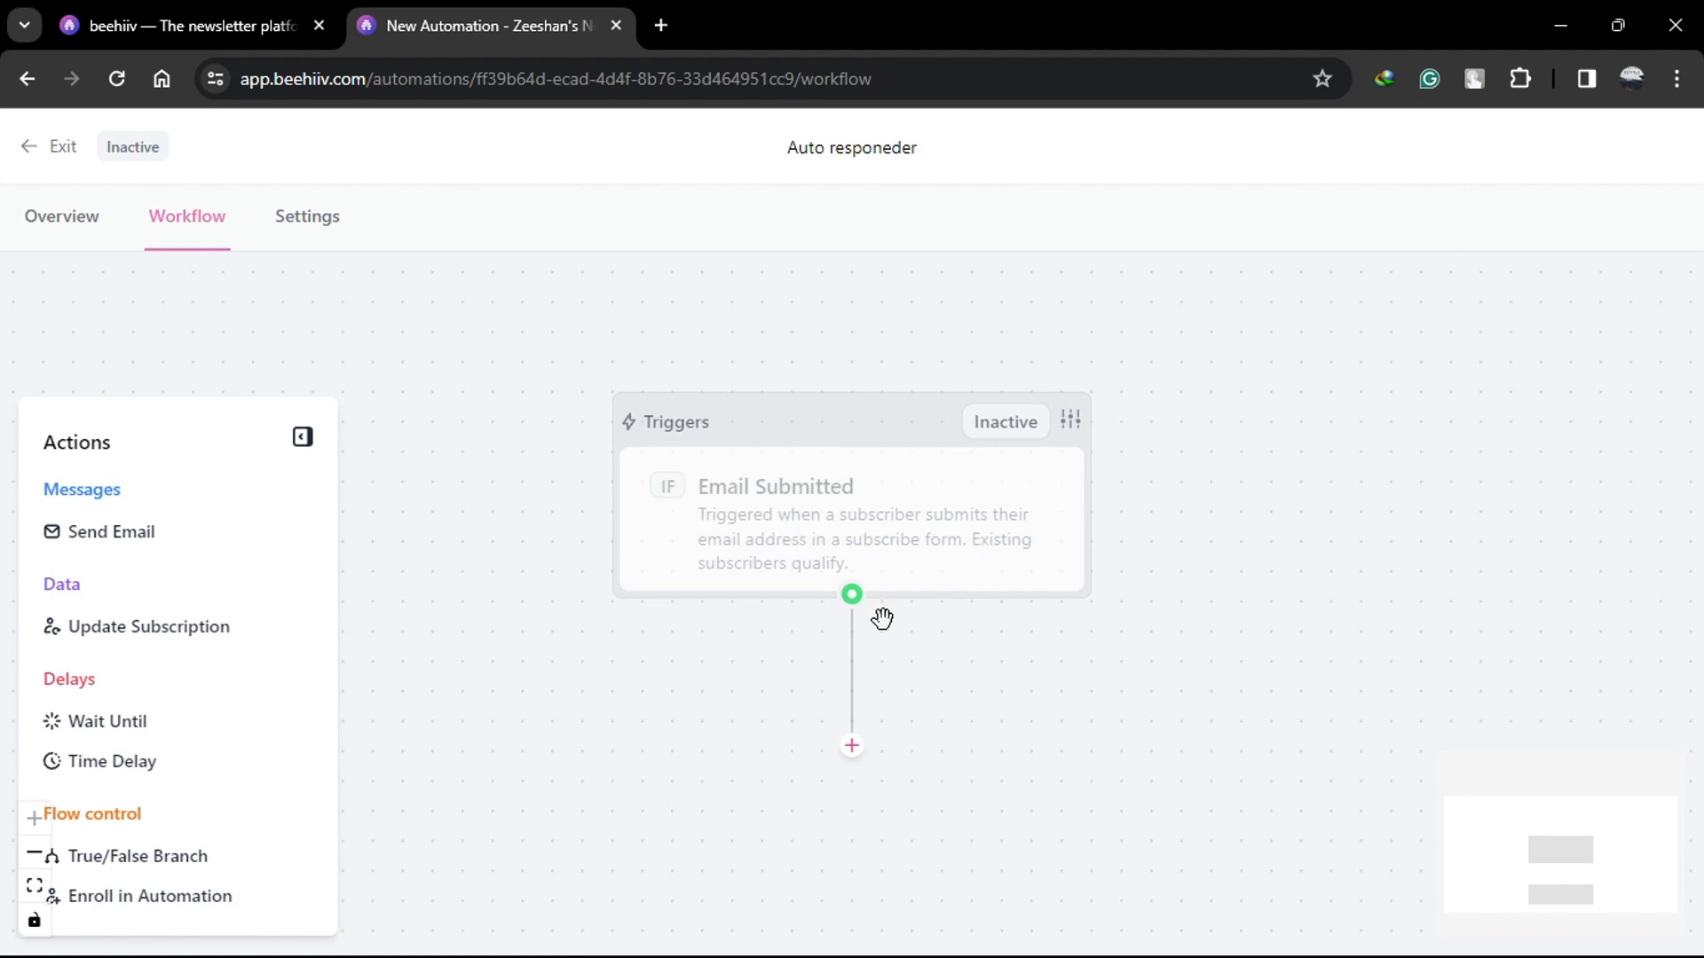
mouse_move(250, 563)
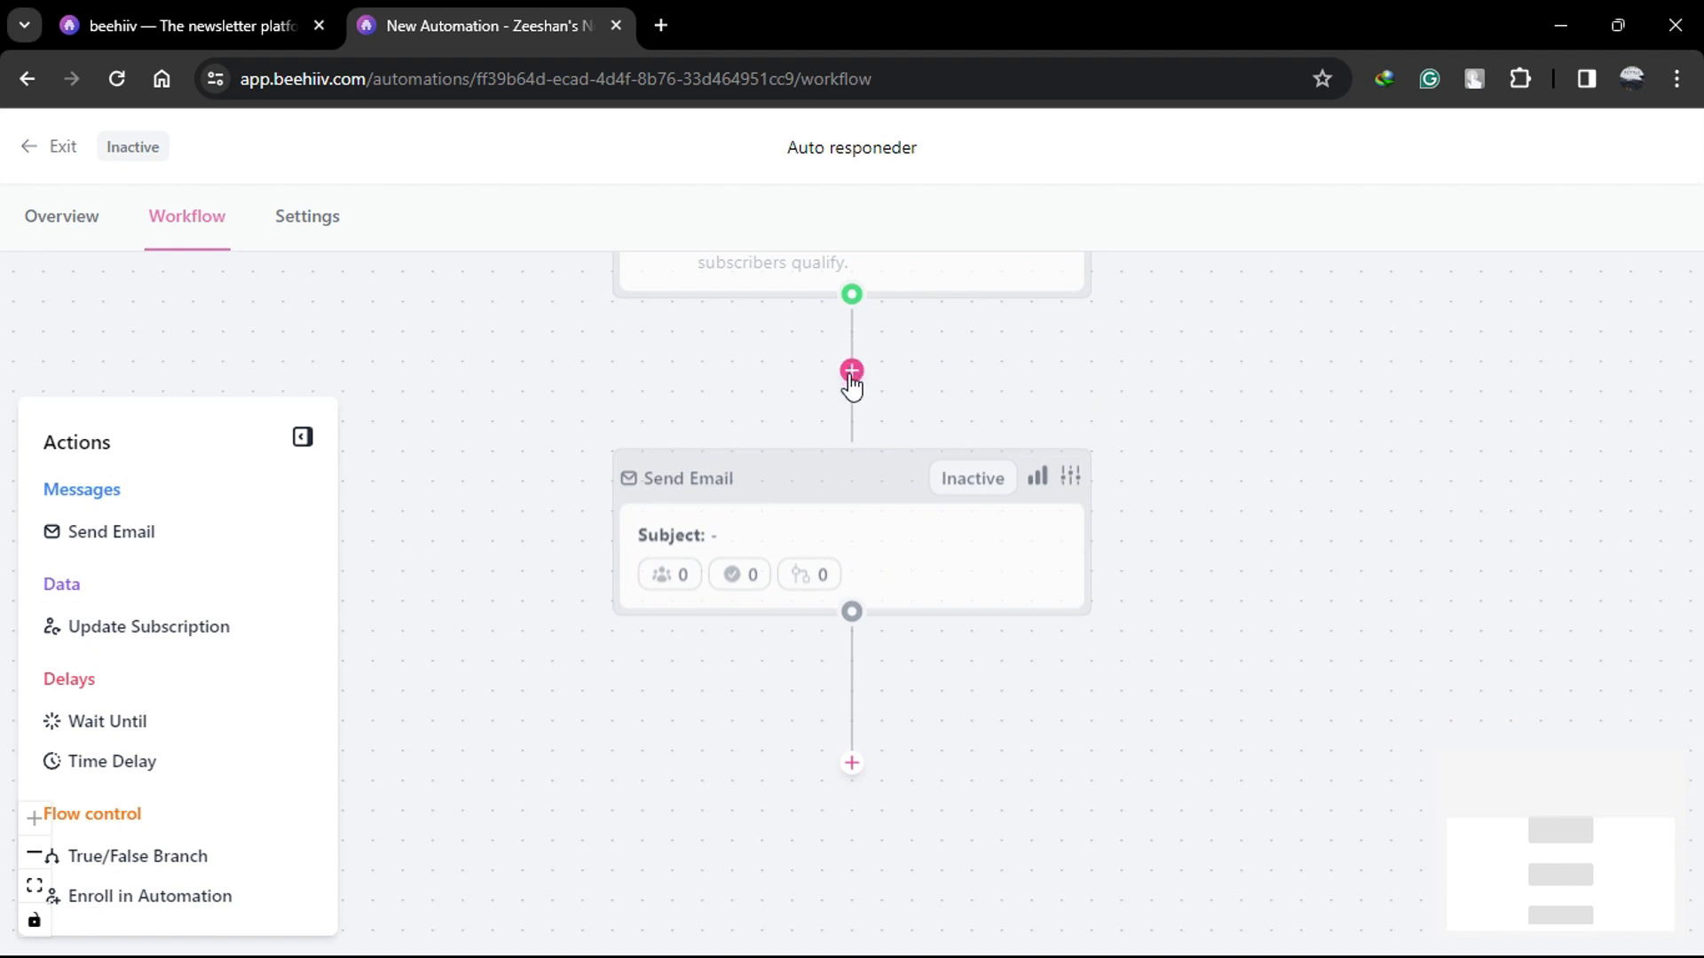
mouse_move(289, 561)
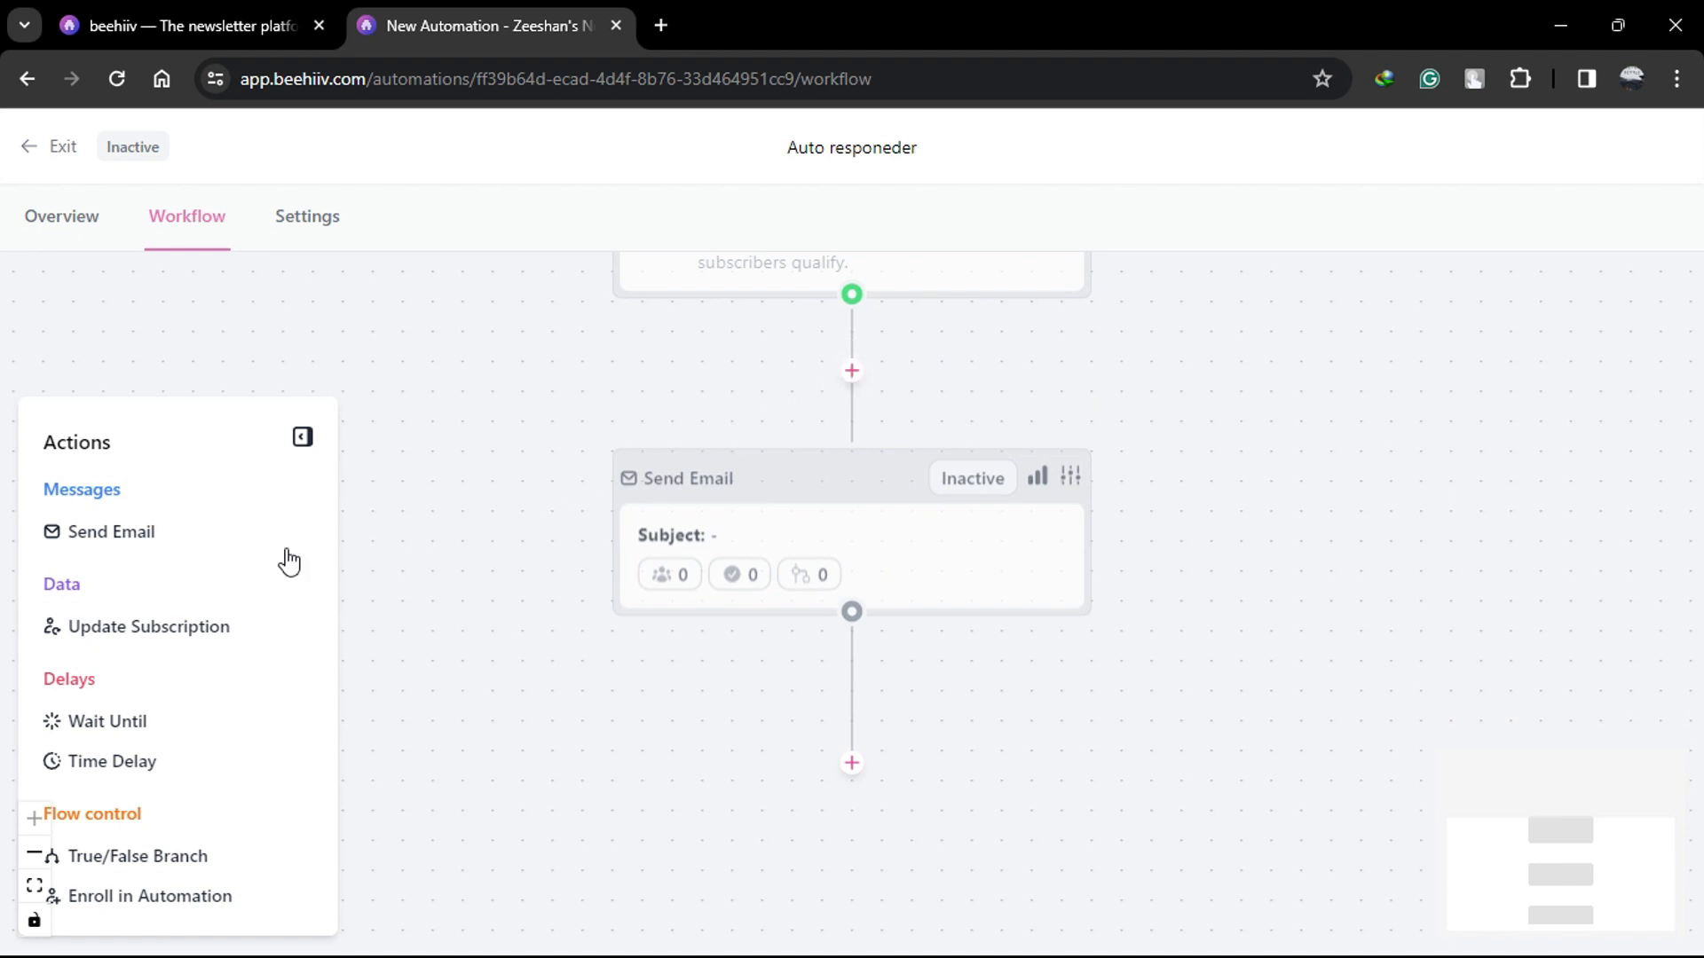
mouse_move(763, 600)
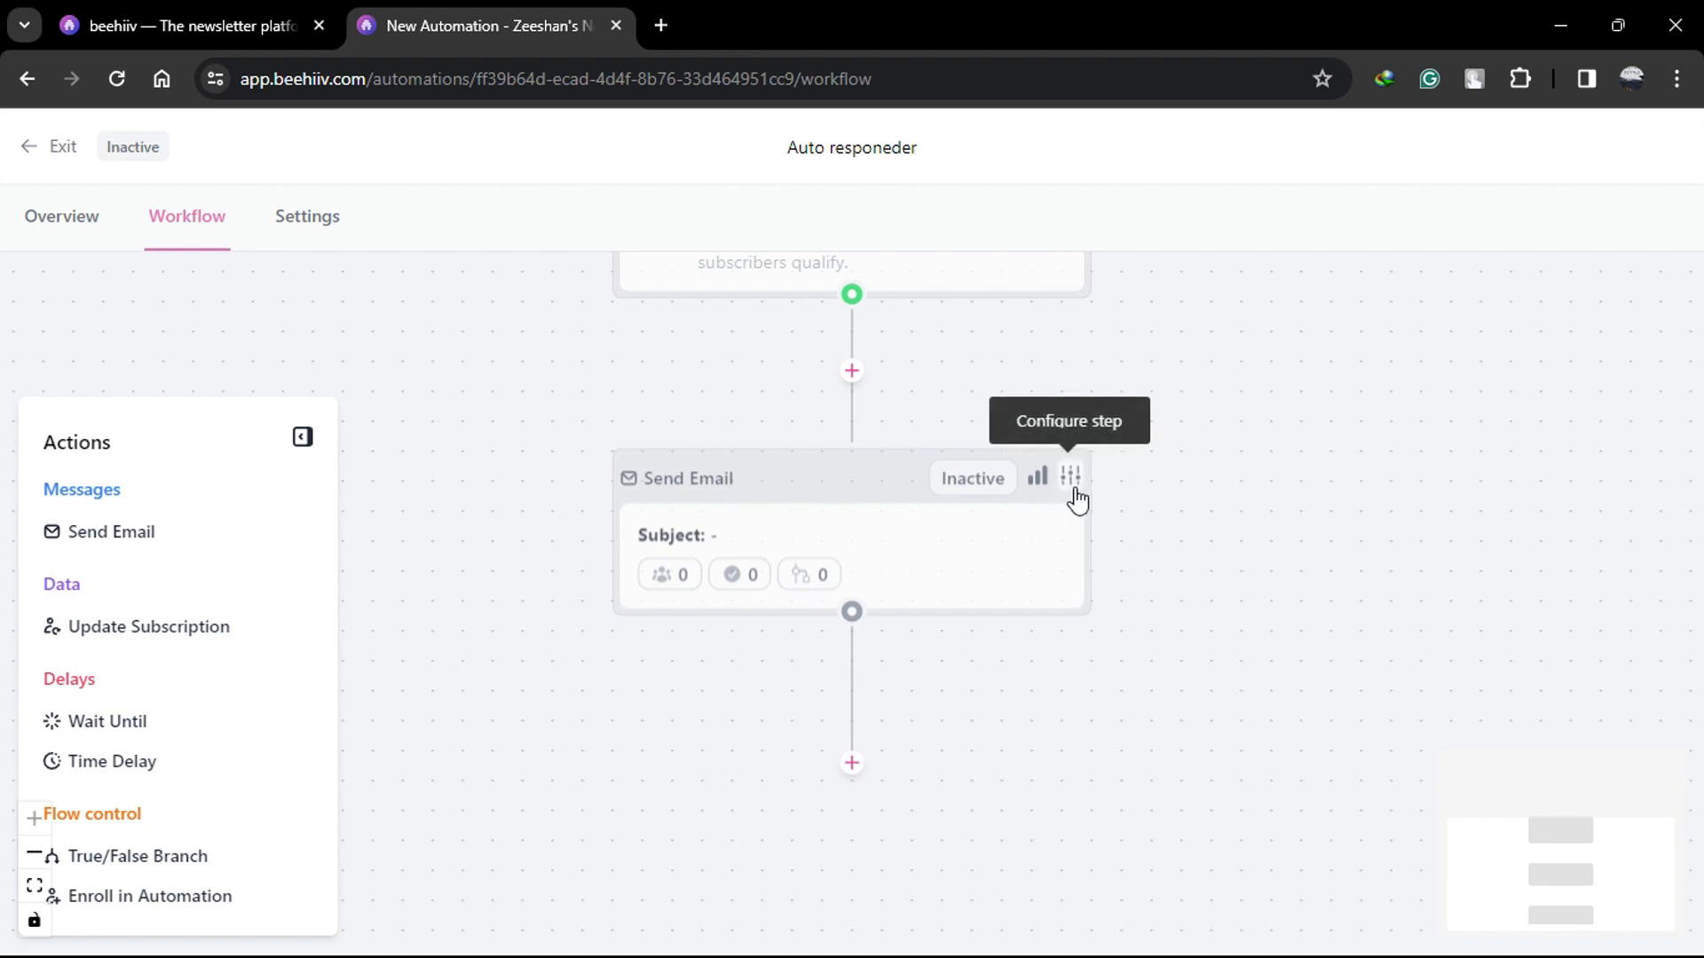
left_click(1069, 477)
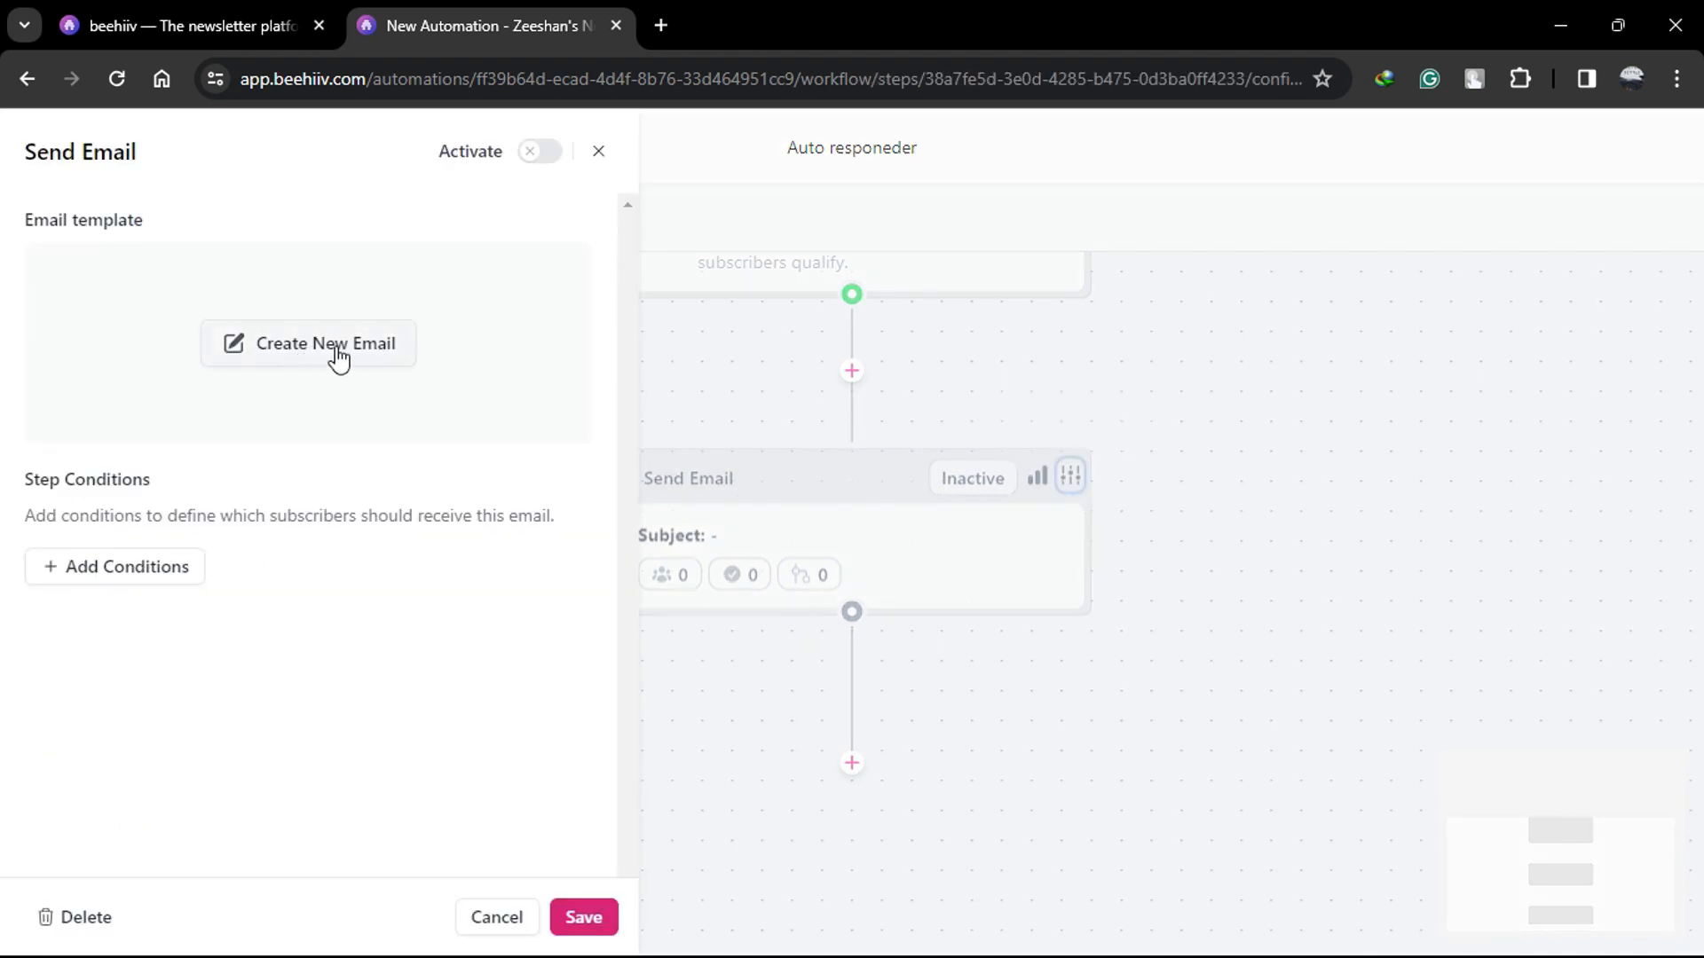
left_click(307, 342)
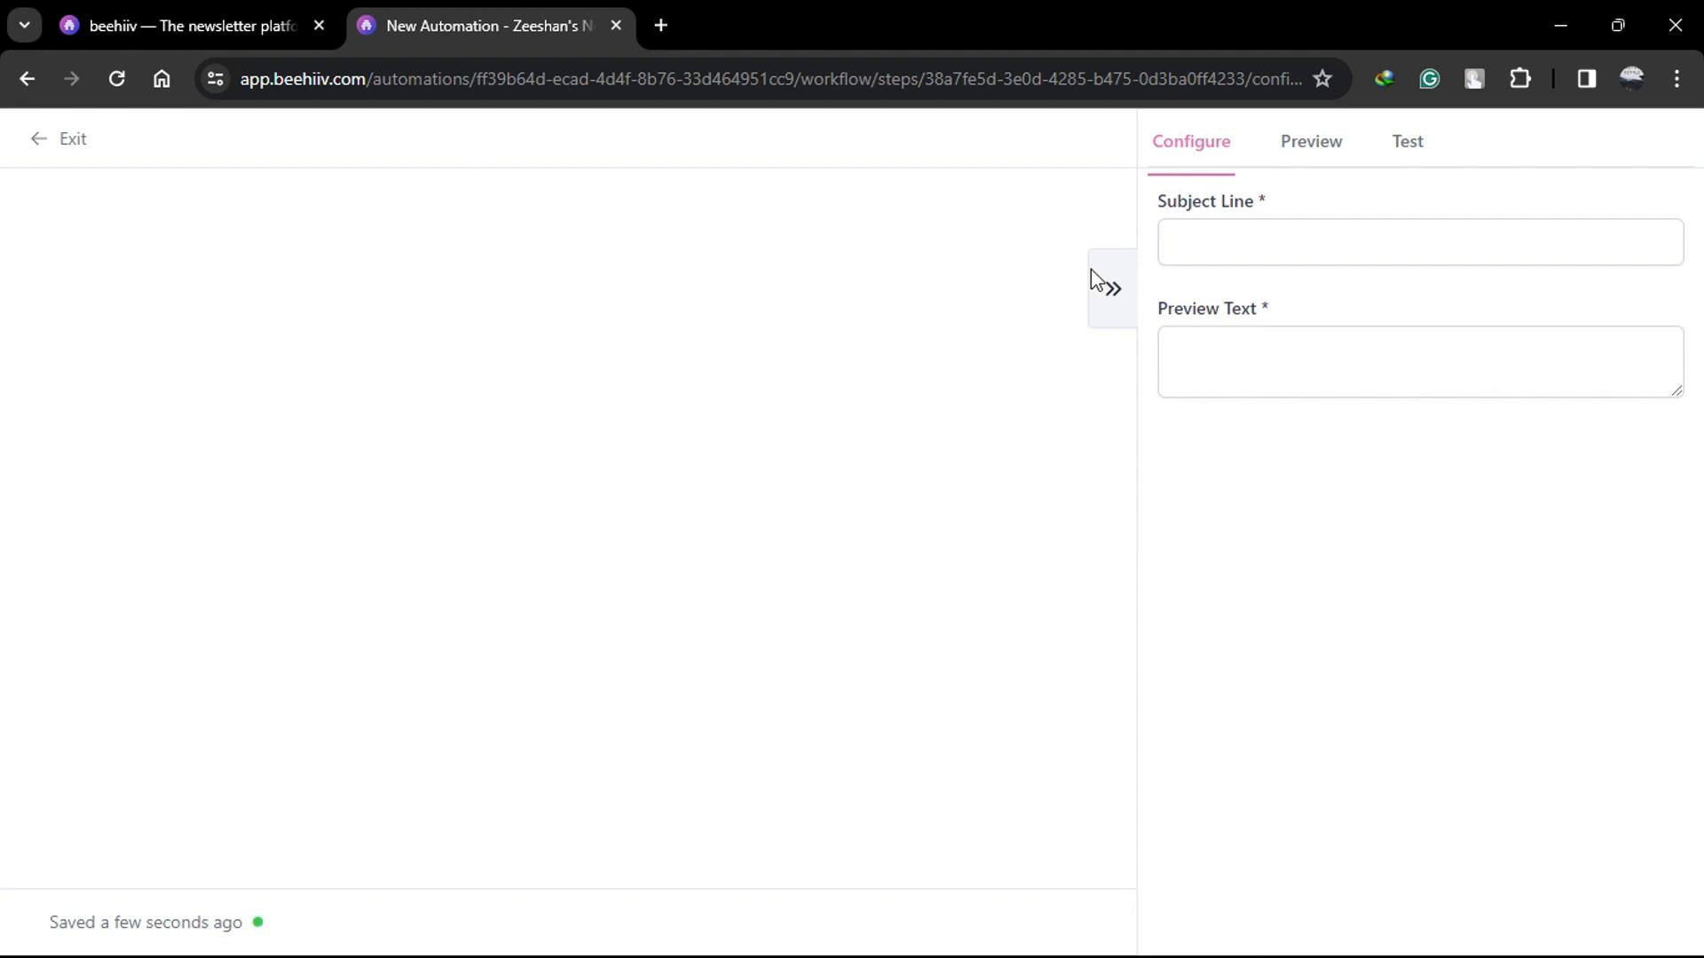
left_click(1107, 288)
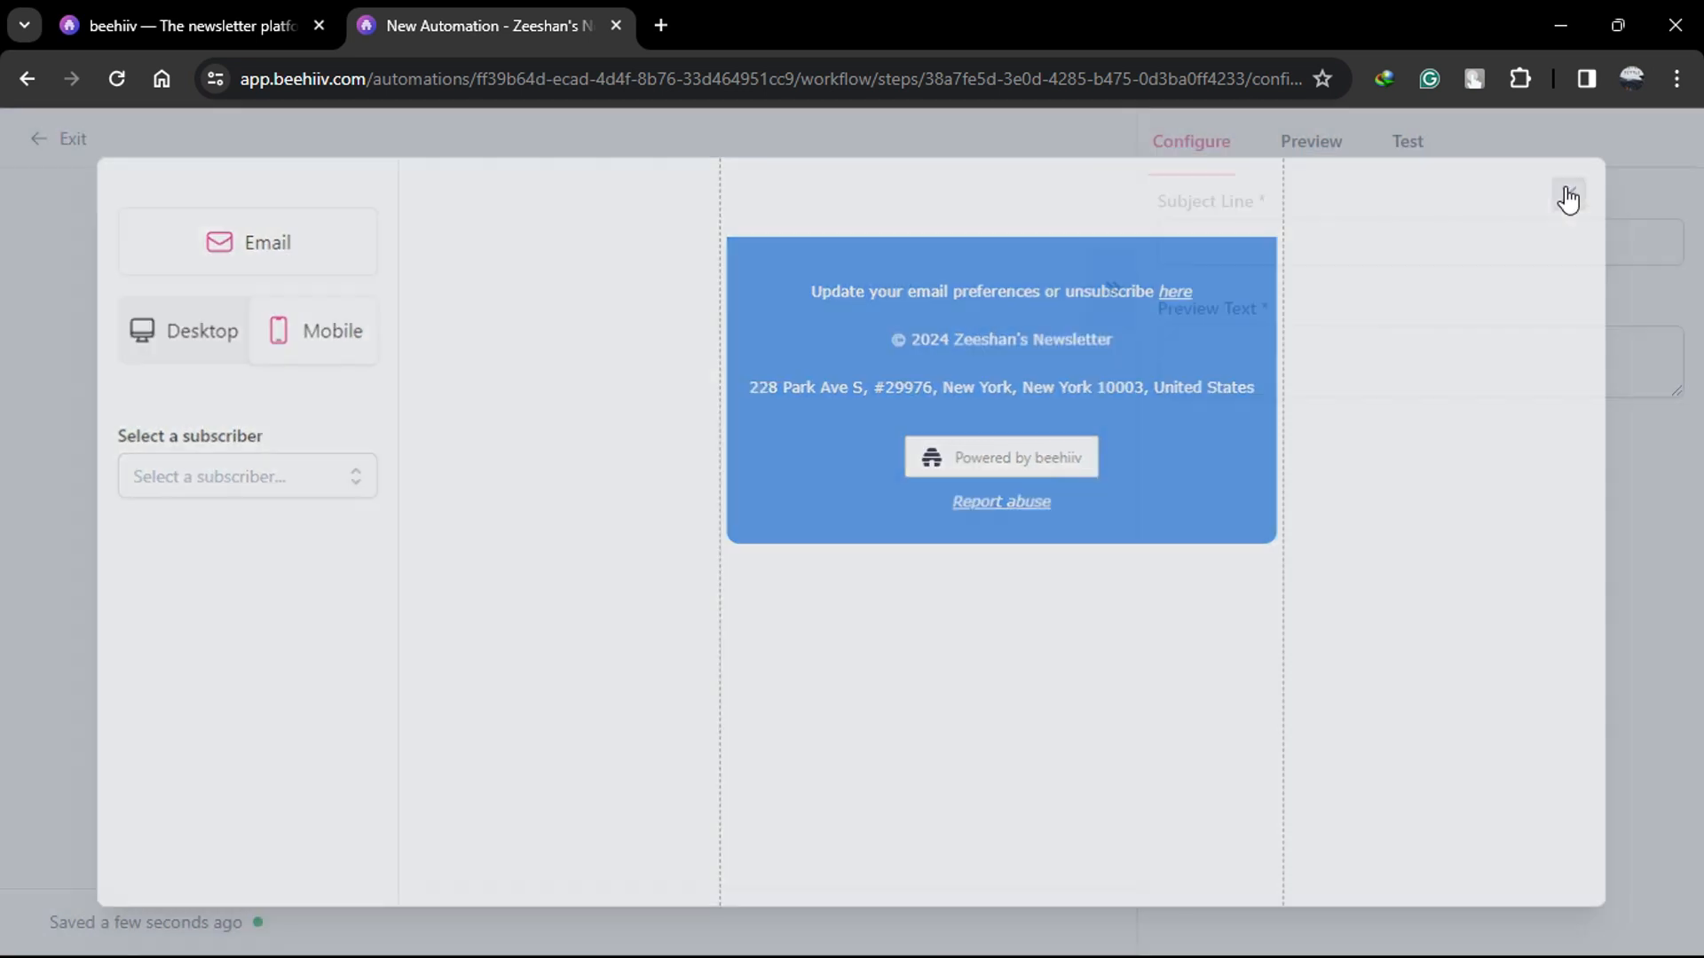
left_click(1406, 140)
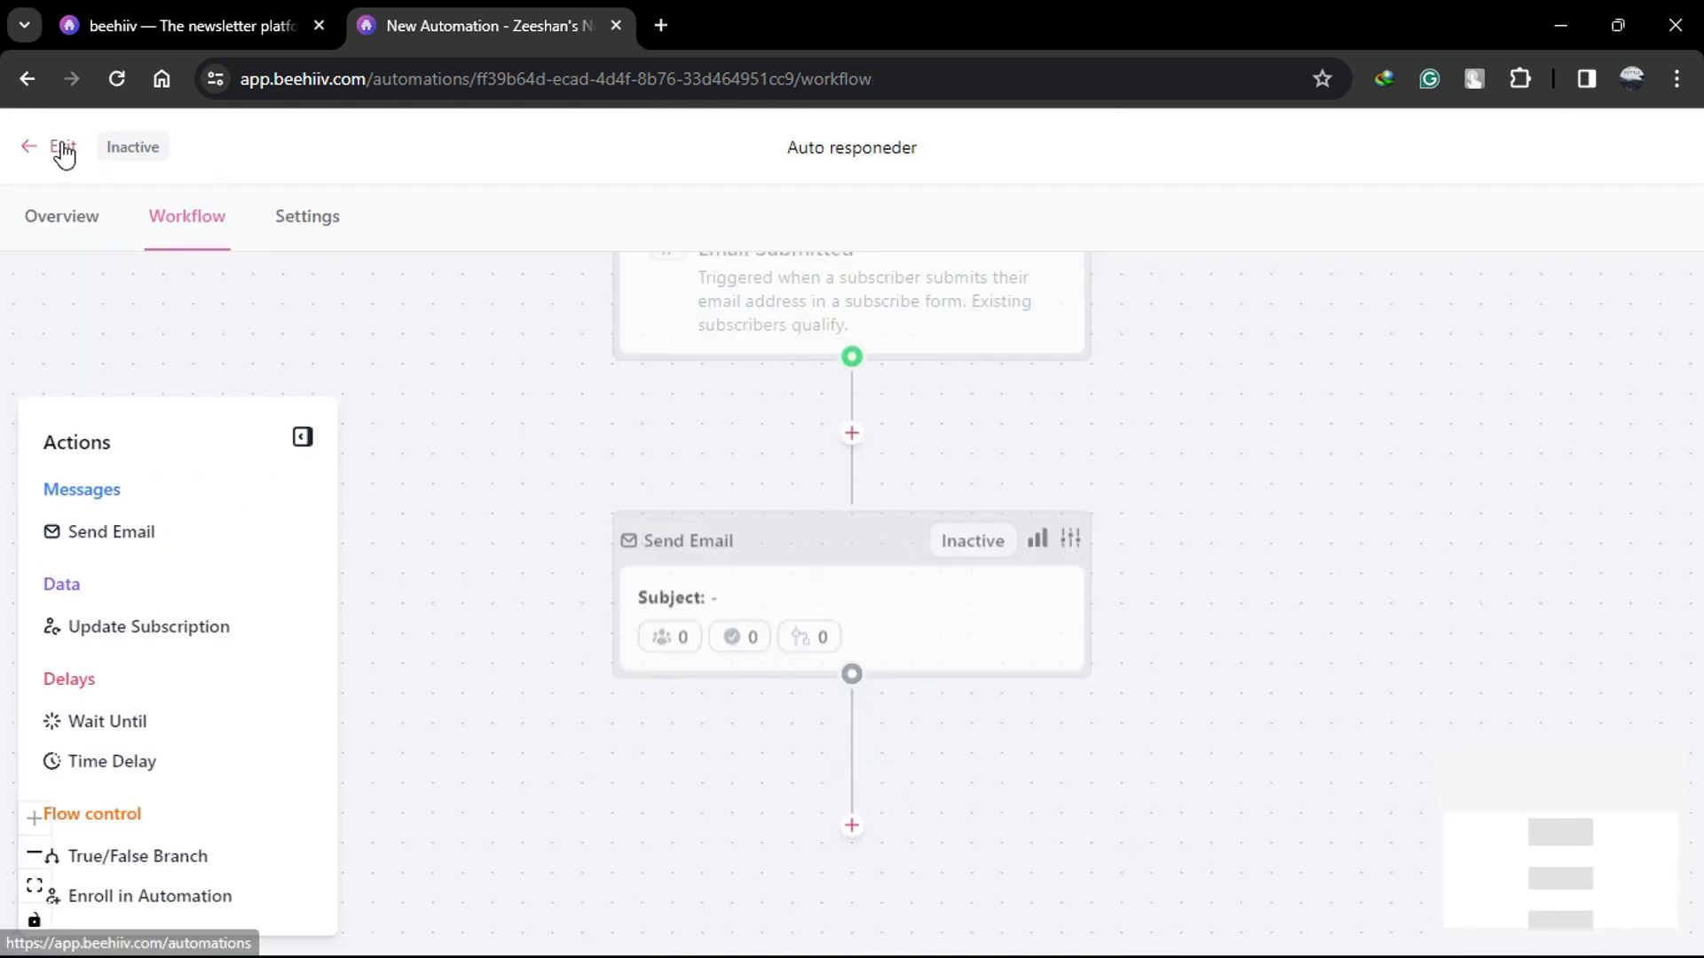
- Exit to the Automations list and briefly check the Auto responeder row's options menu
left_click(28, 147)
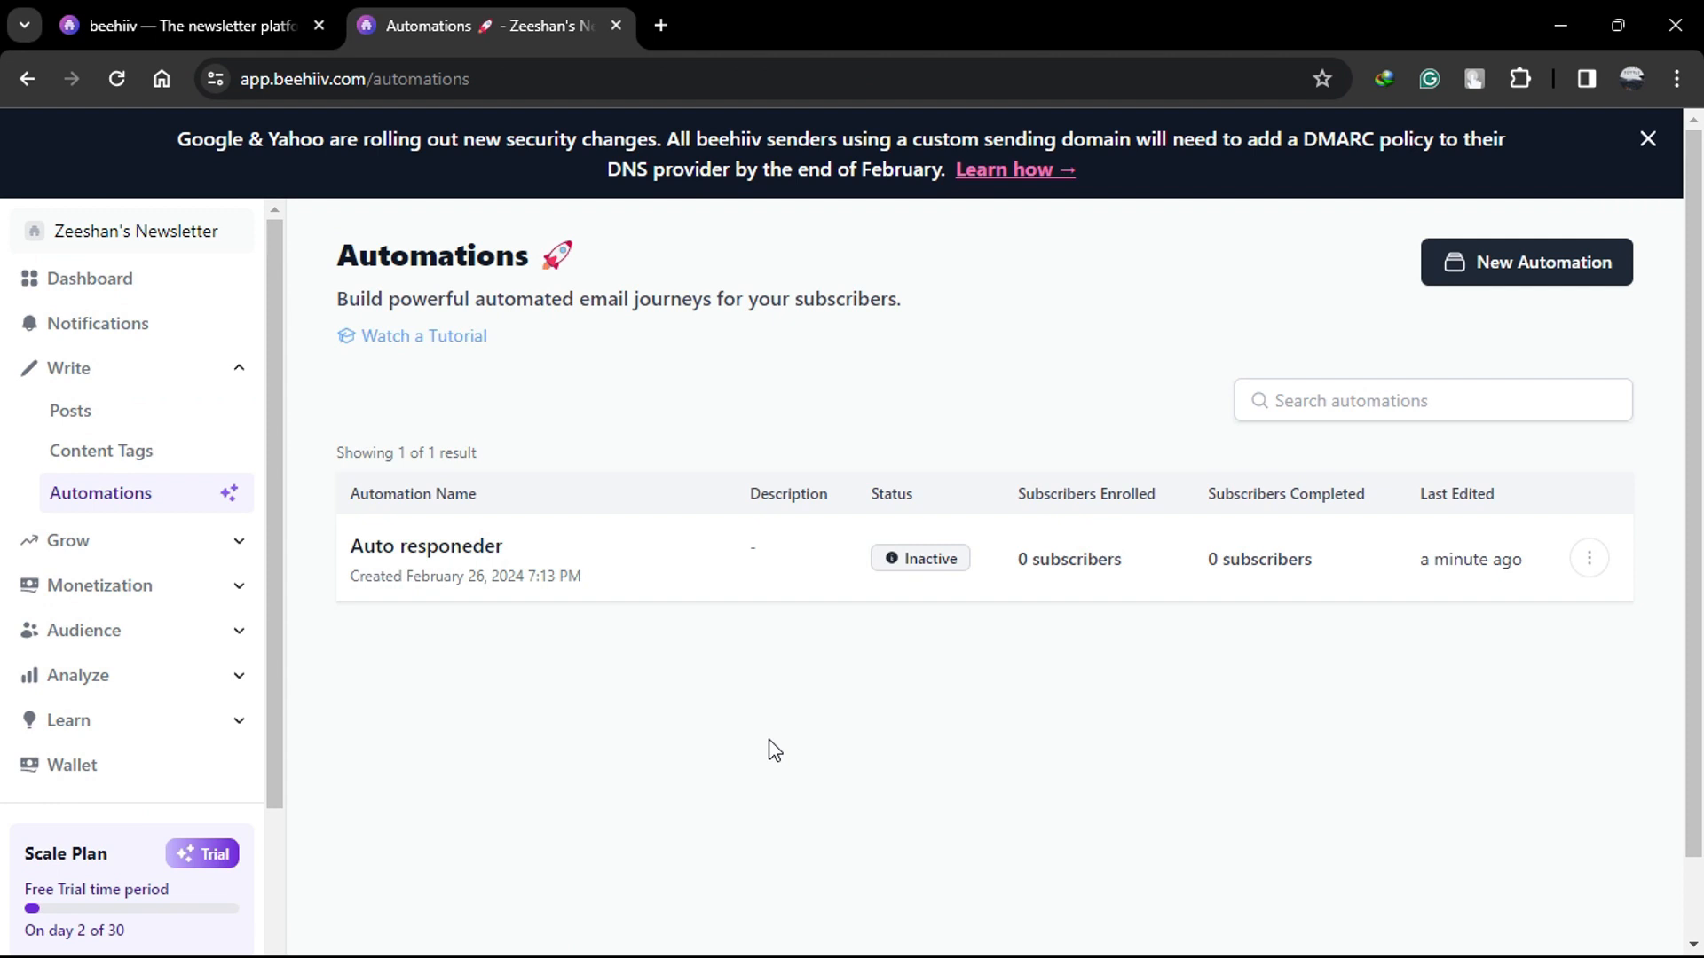
left_click(1586, 559)
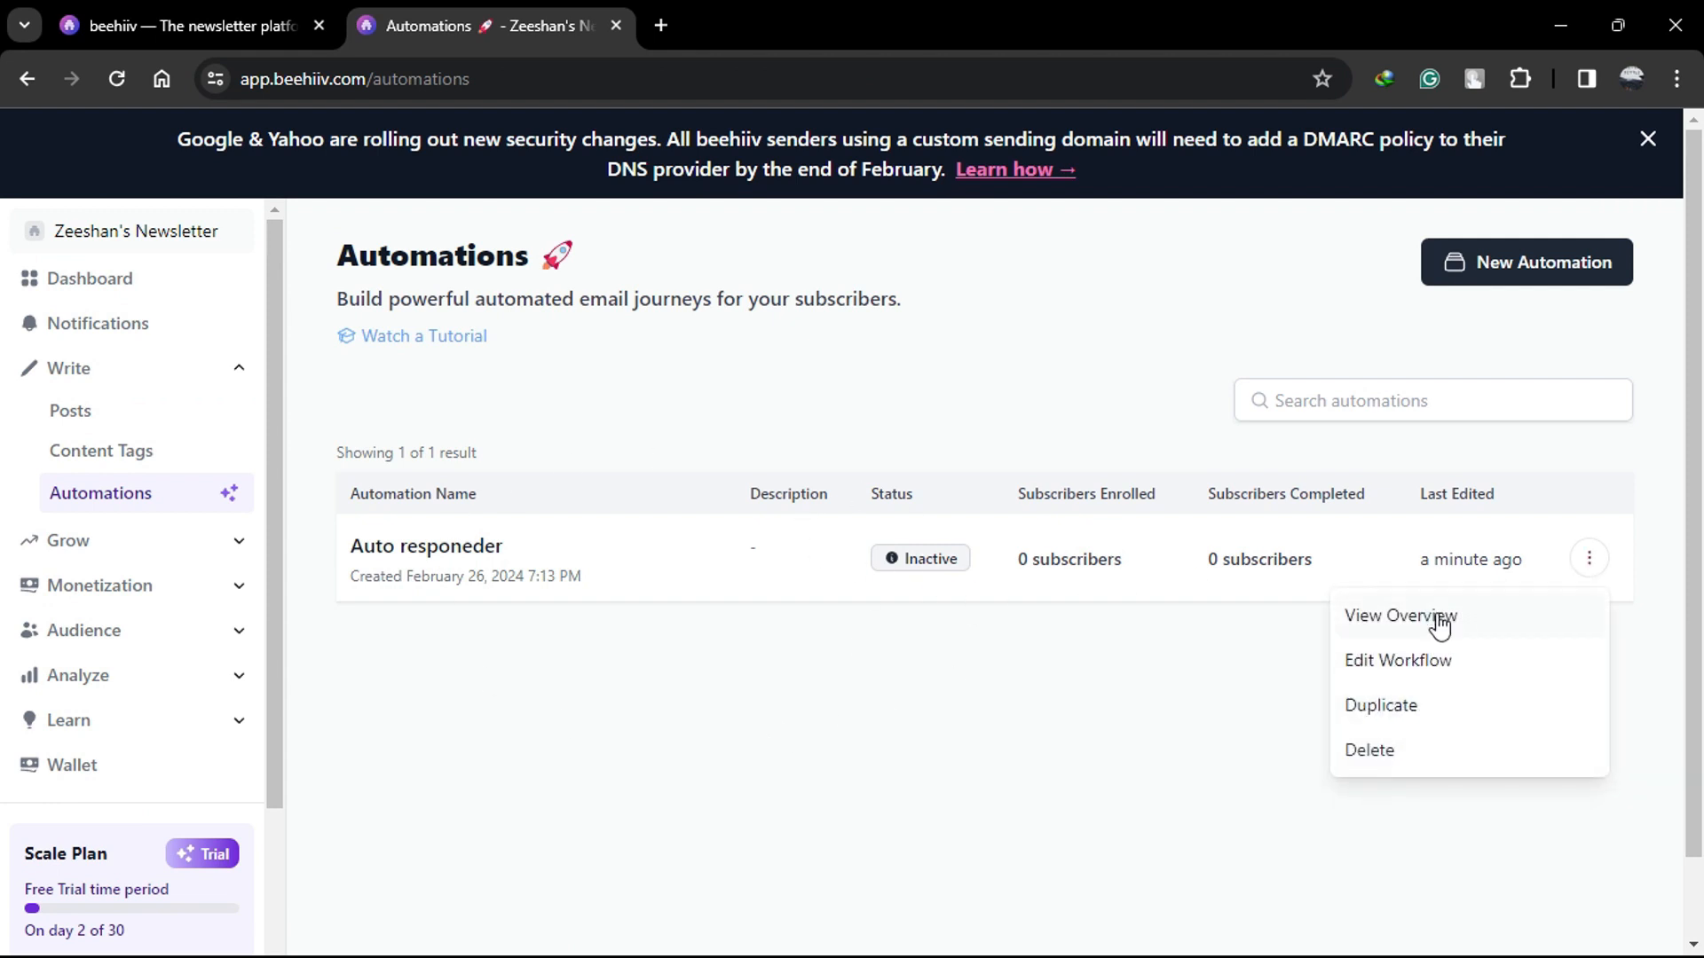
left_click(761, 710)
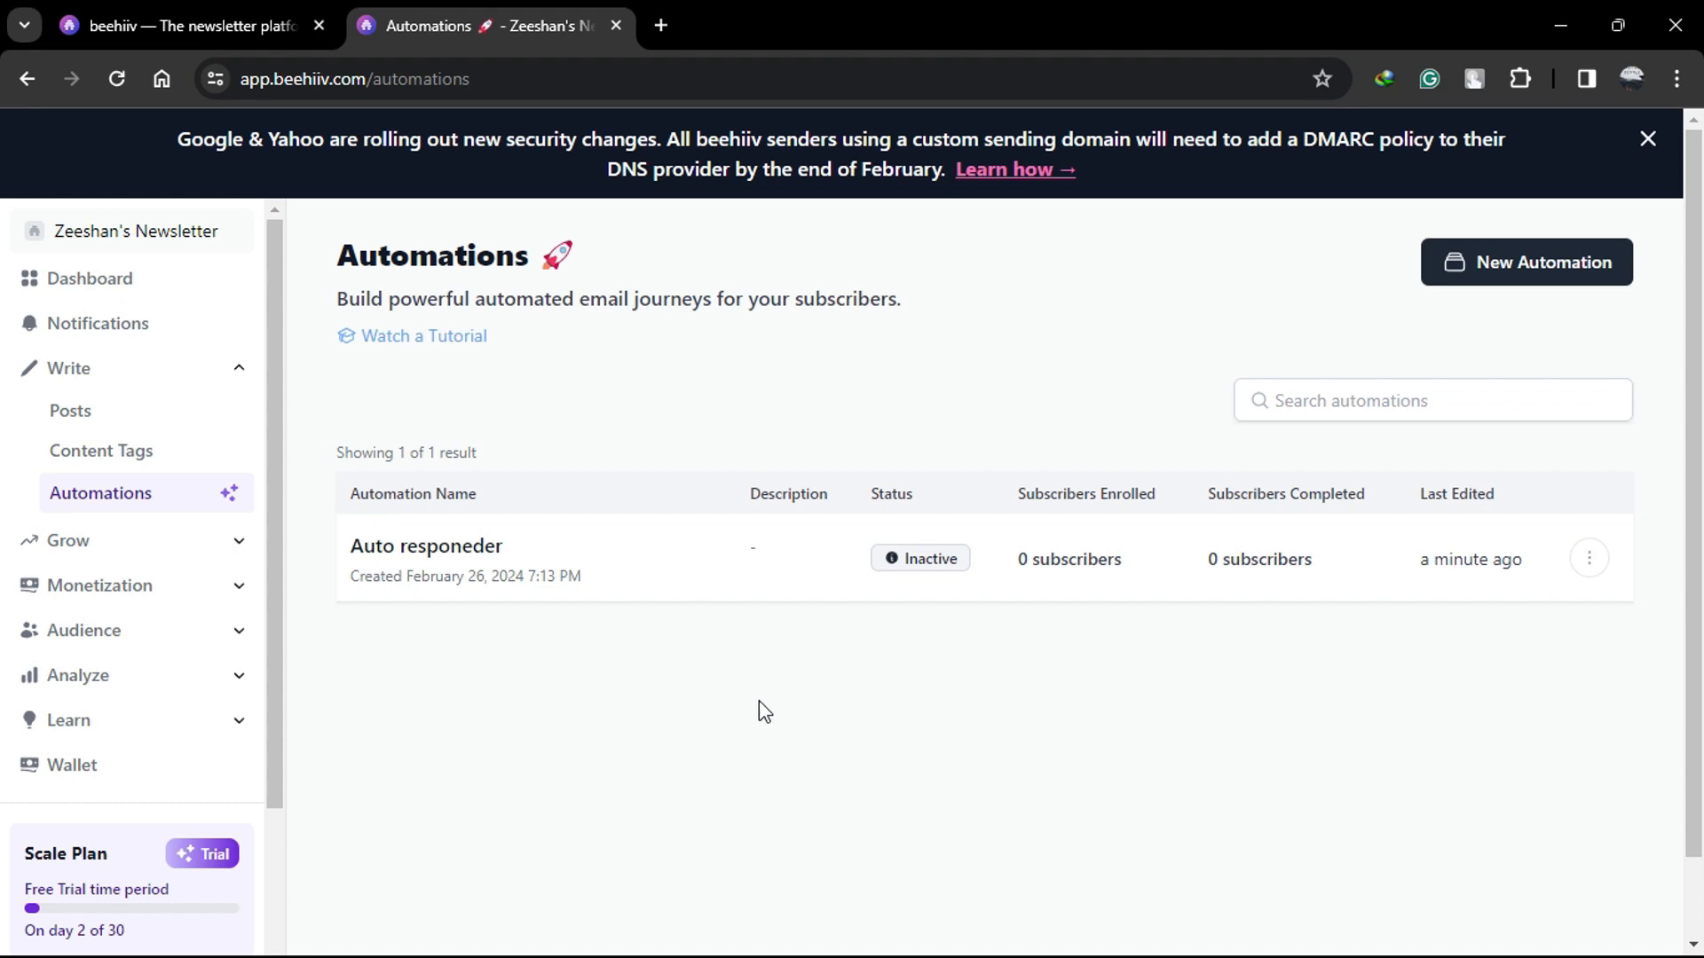
mouse_move(733, 710)
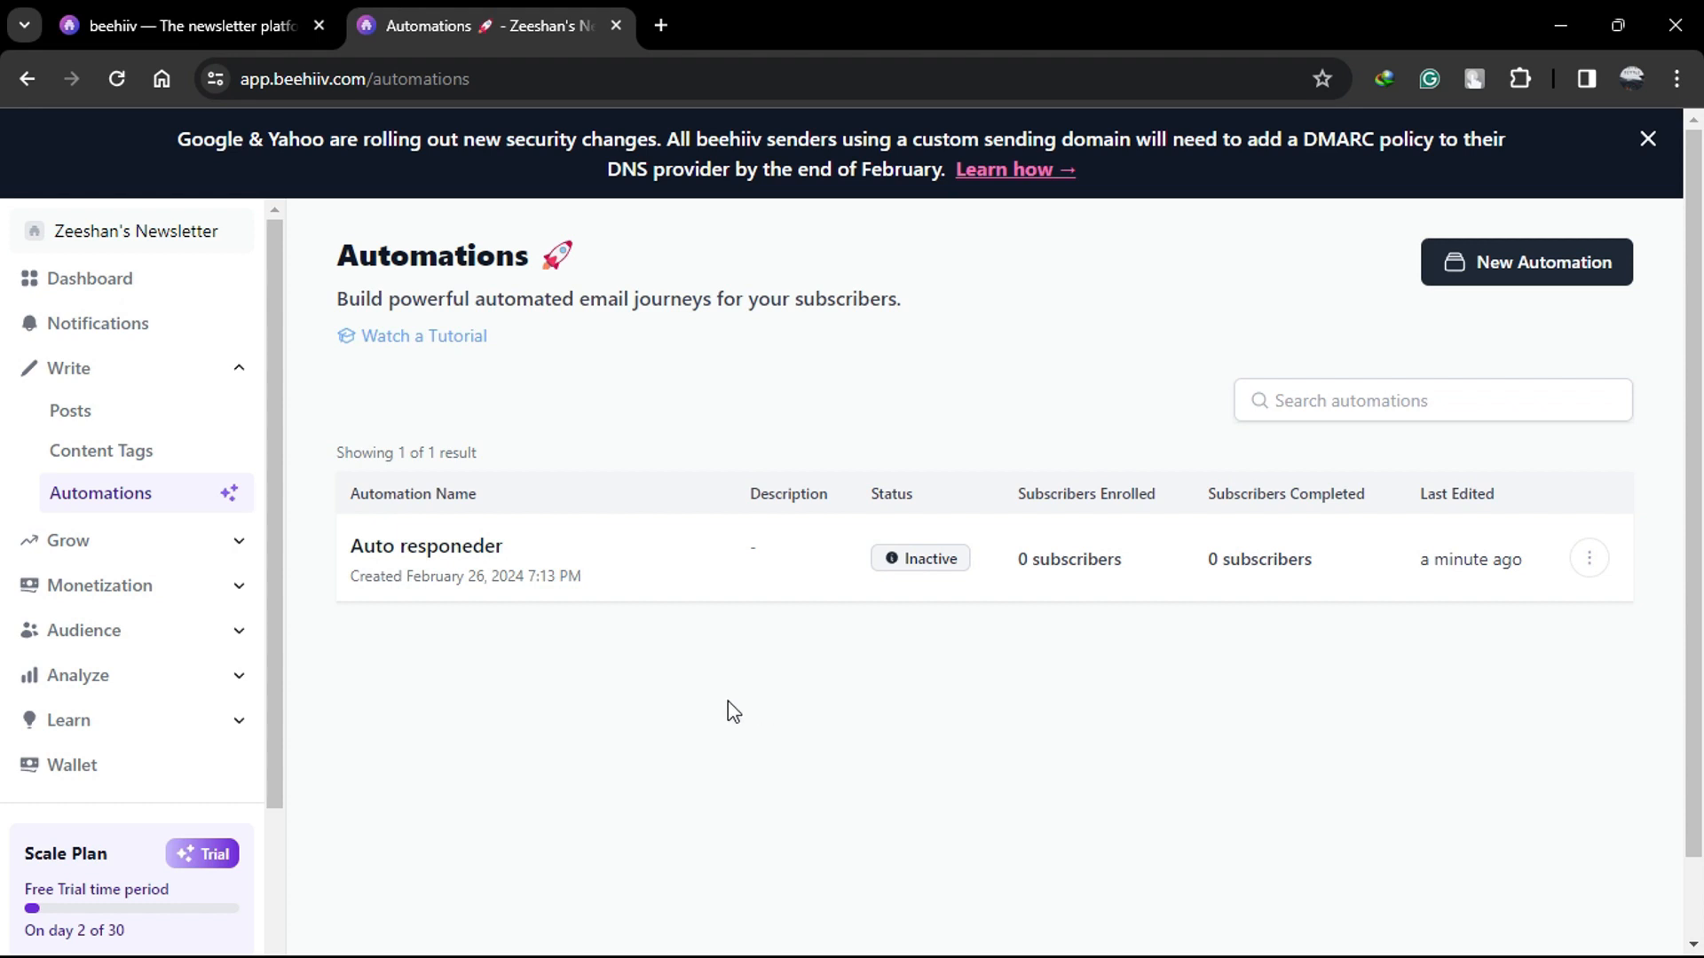